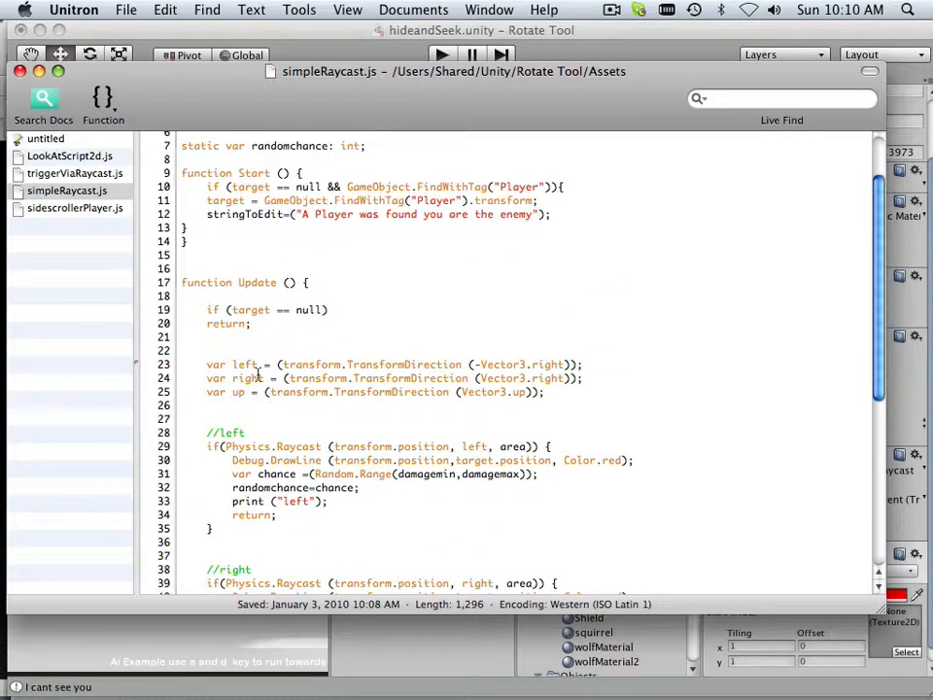
- Switch the editor to the sidescrollerPlayer.js script
left_click(76, 208)
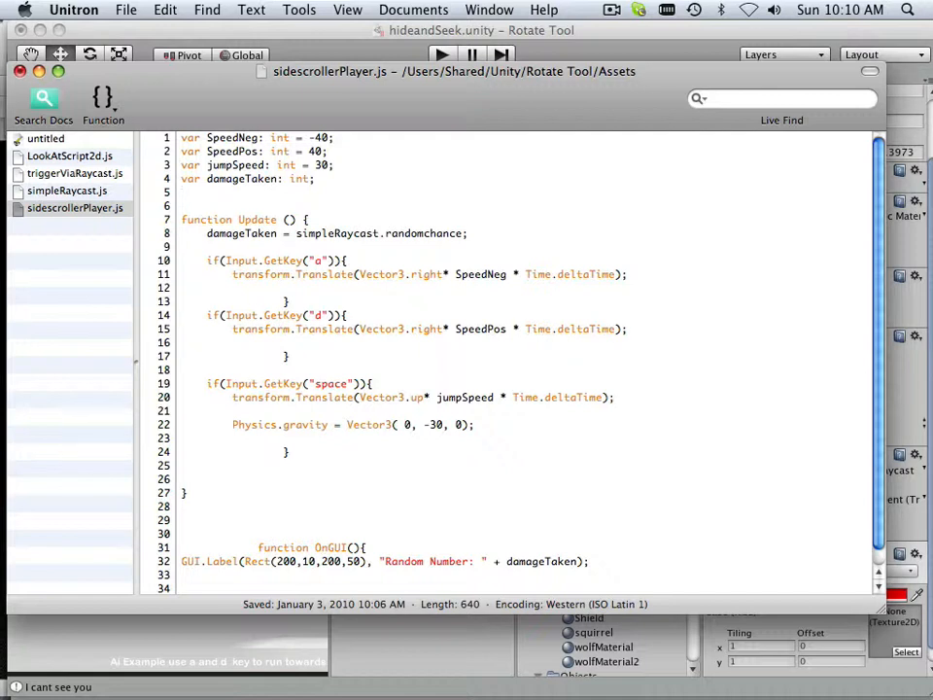
- Declare 'var lifeUpdate: int;' beneath damageTaken
type("var")
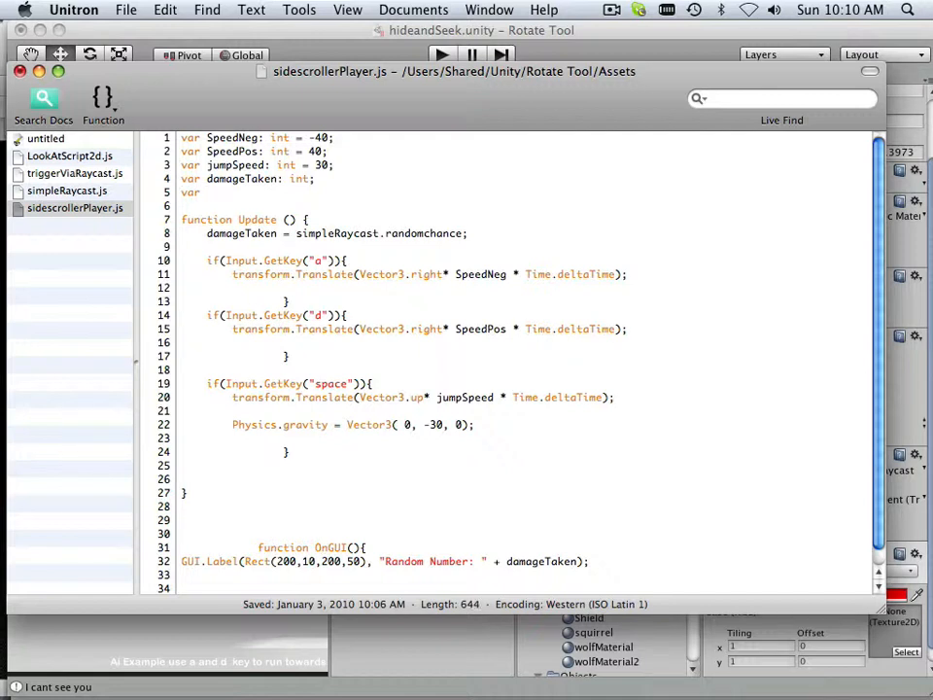
type("life")
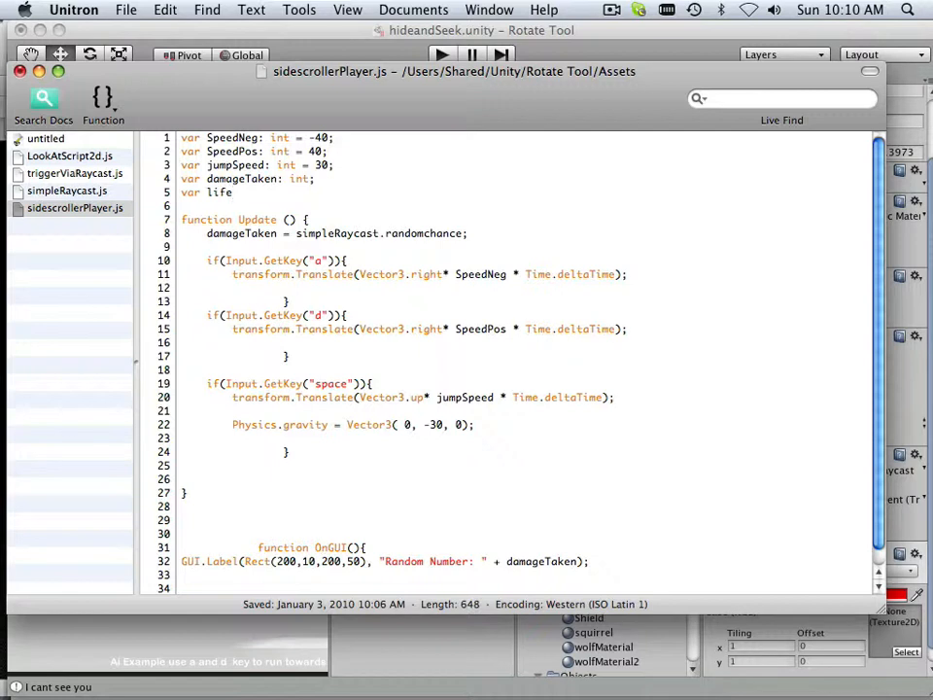
type("Upd")
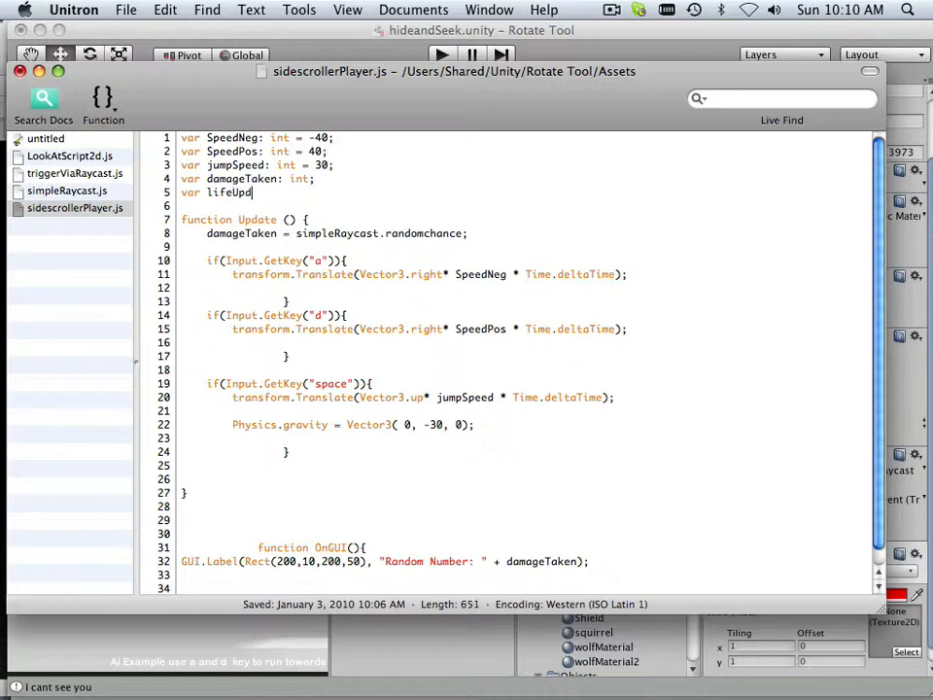
type("ate;")
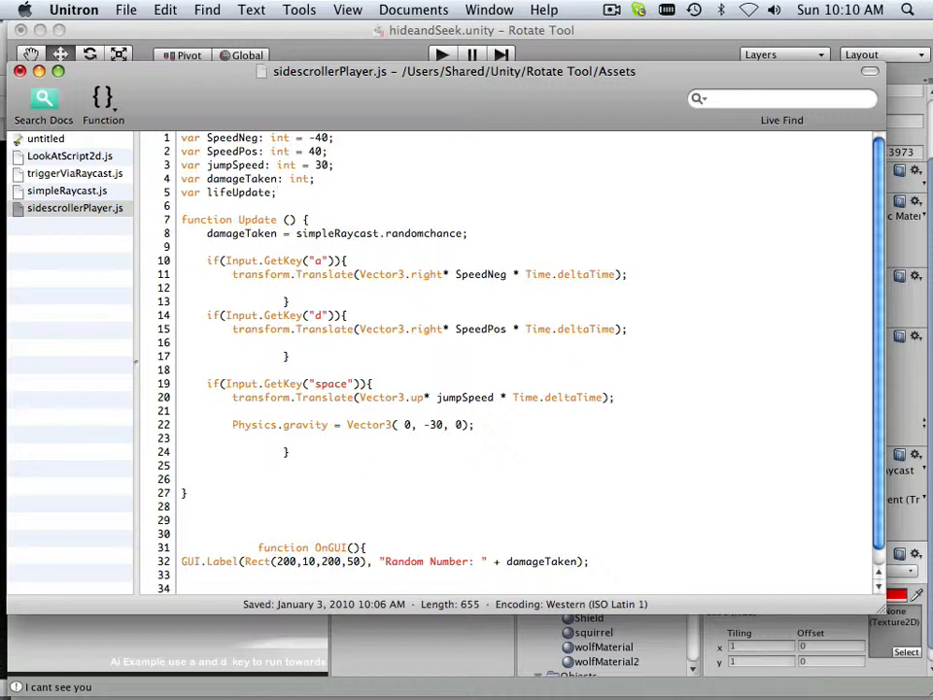
key("Backspace")
type(":")
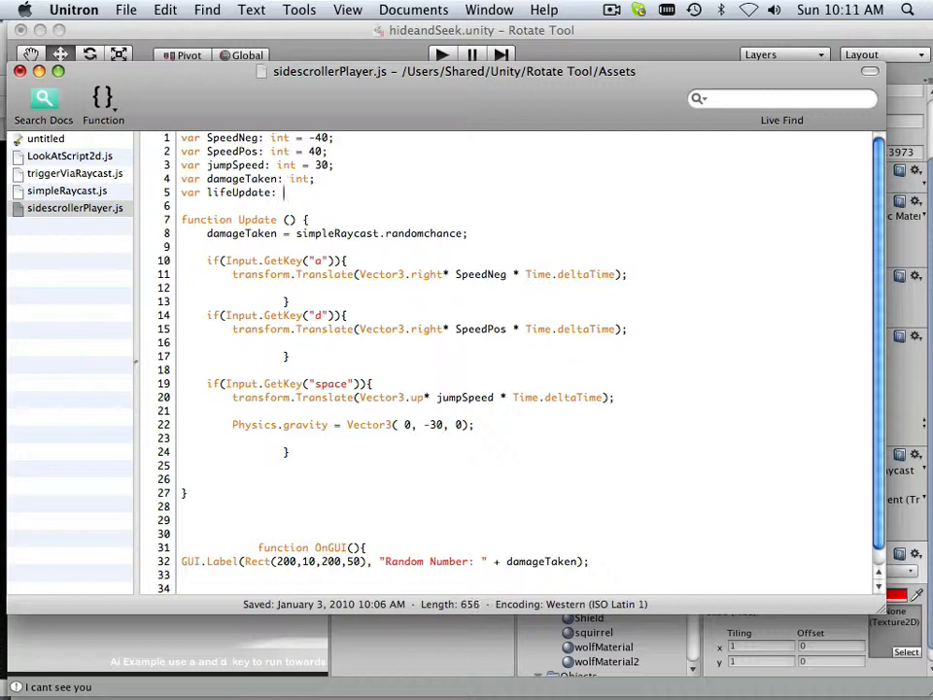
type("int")
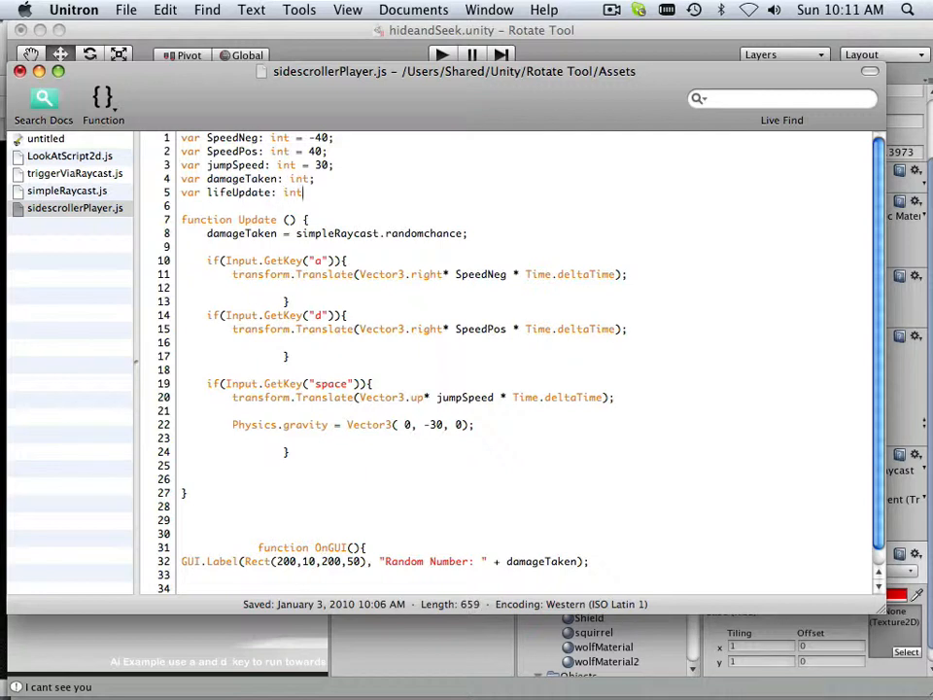
key("Return")
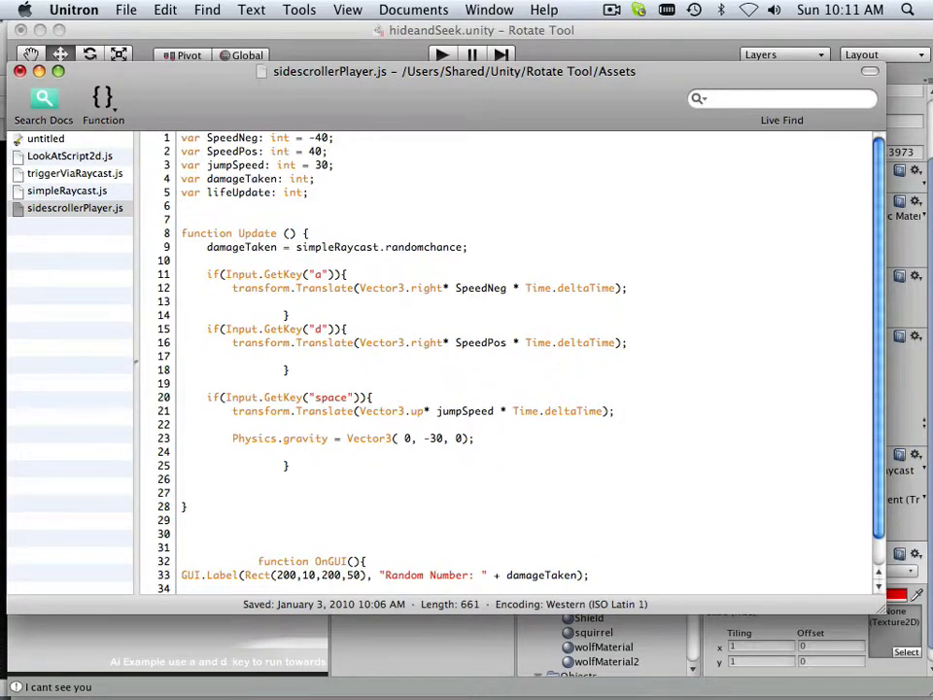
- Declare 'var currentLife;' on the next line
type("var")
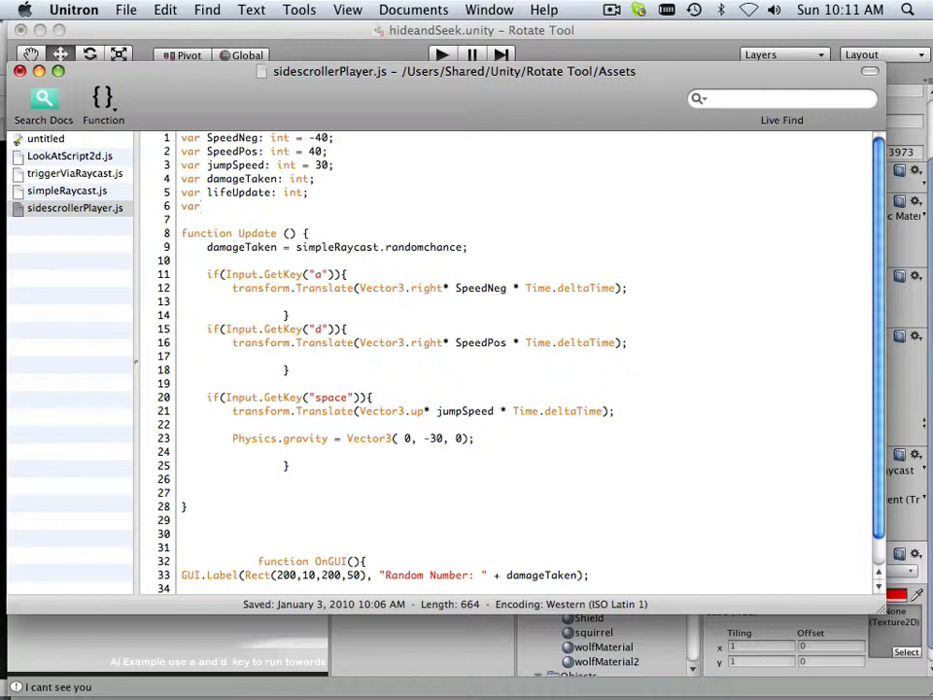
type("curr")
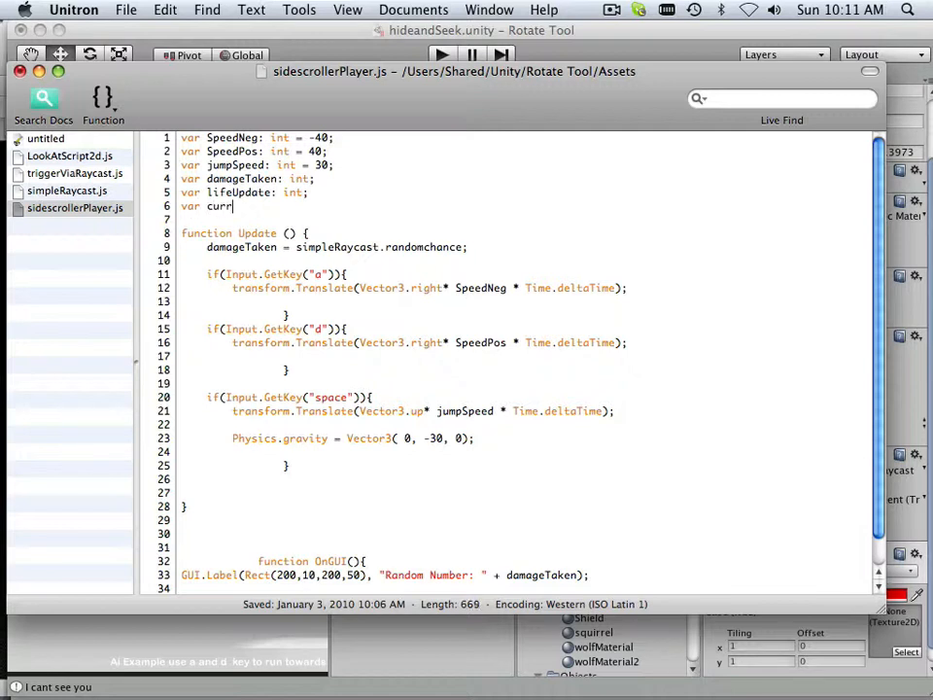
type("ent")
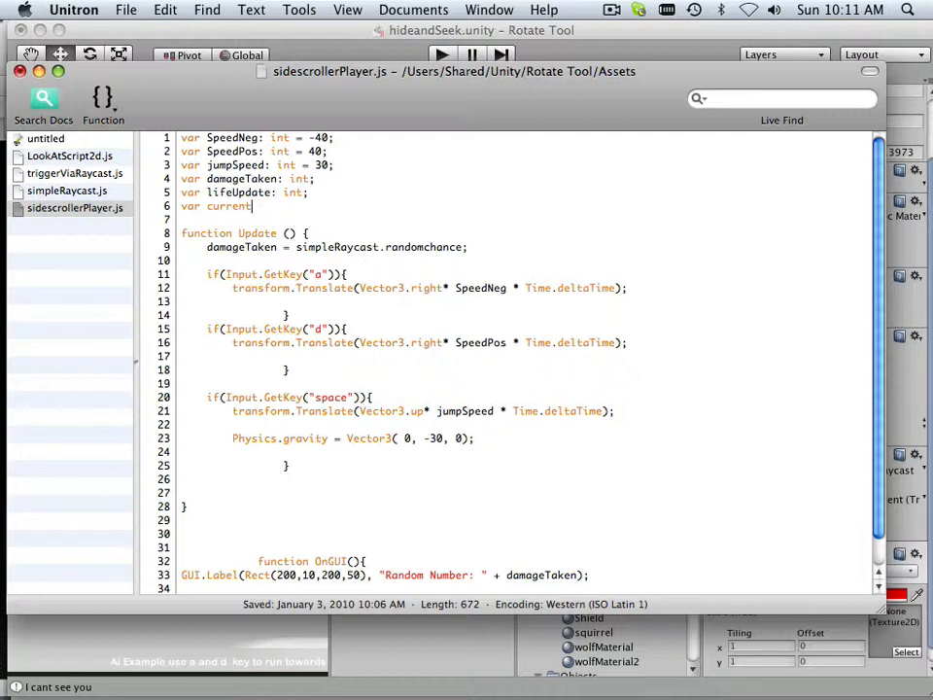
type("Life")
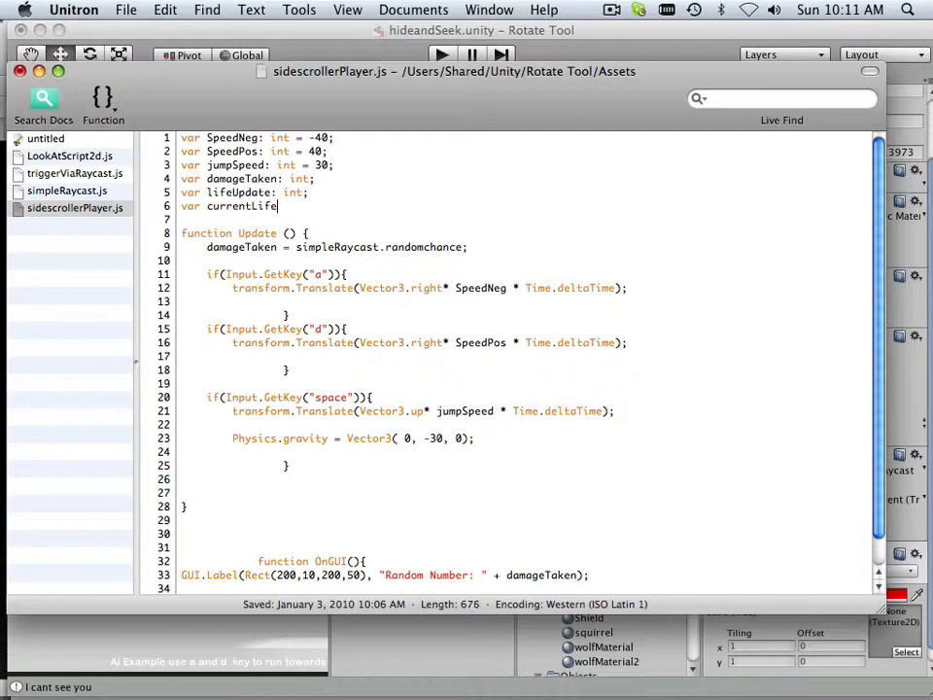
type(";")
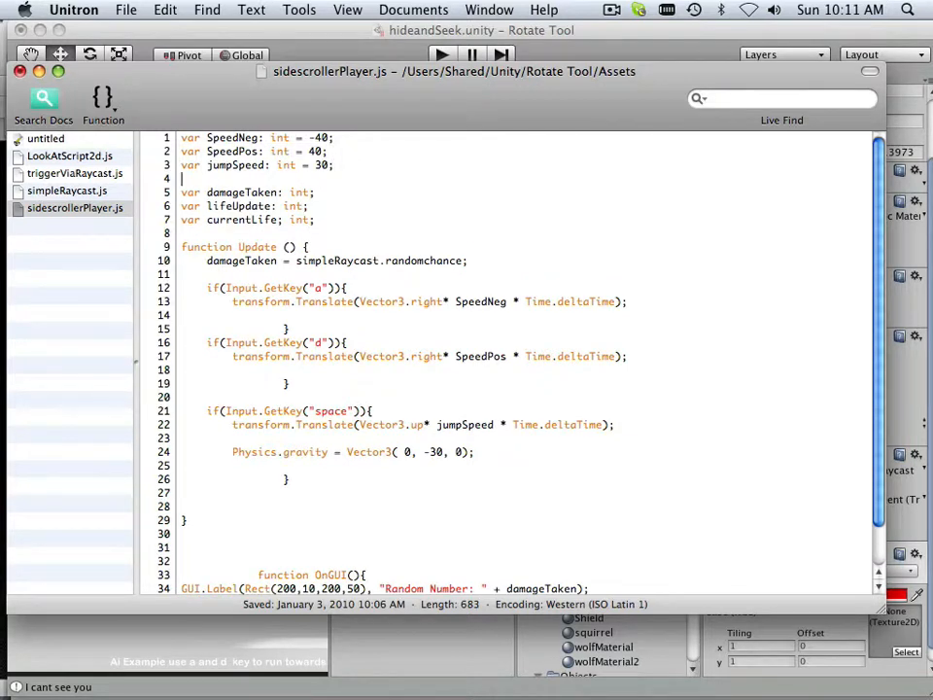
- Add 'static var life: int =1000;' above damageTaken and type currentLife as int
type("static var l")
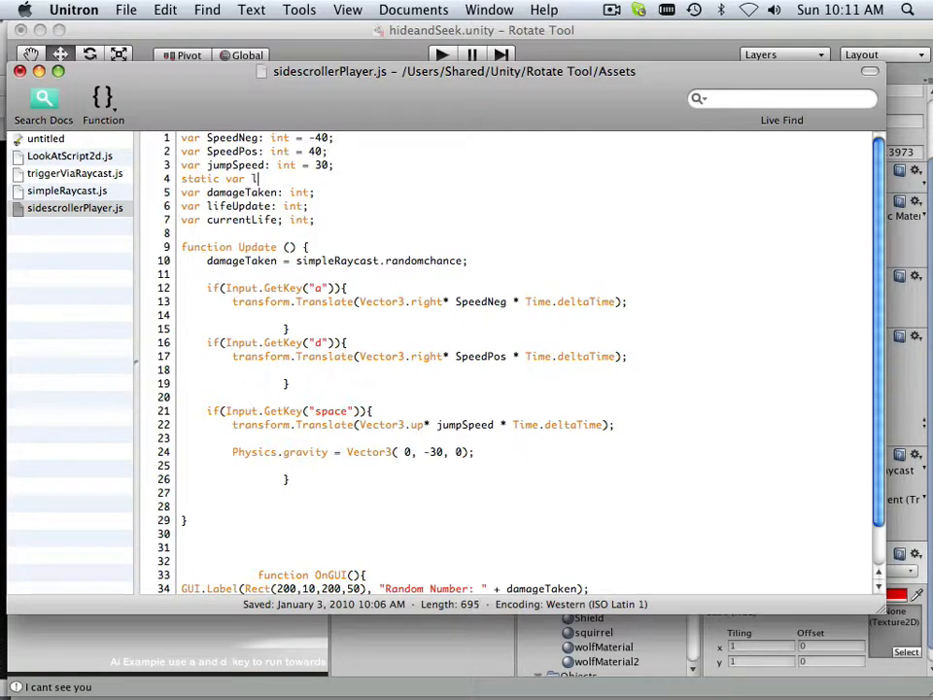
type("ife")
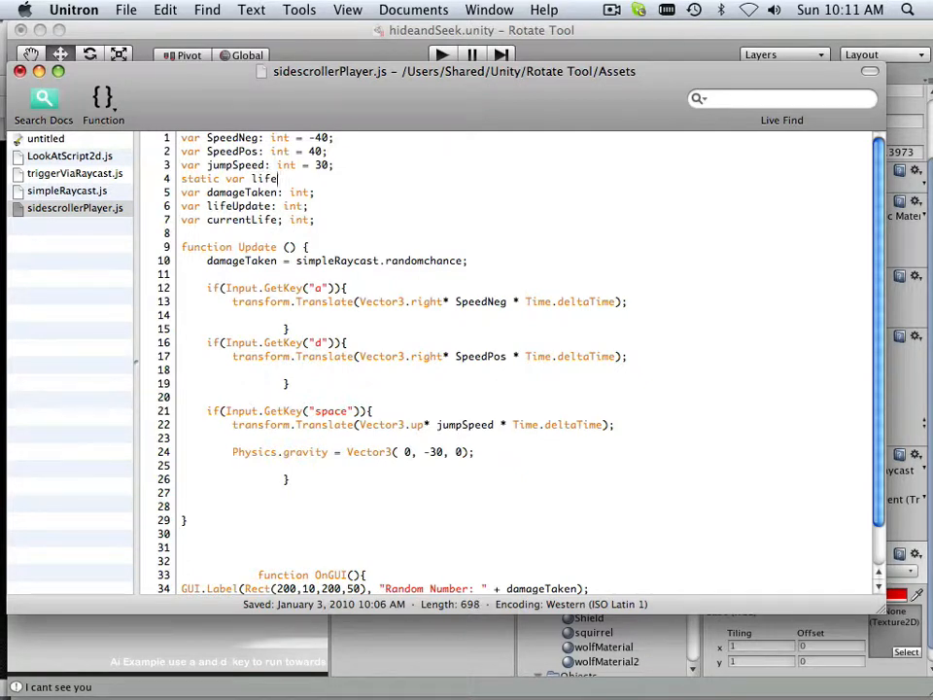
type(":")
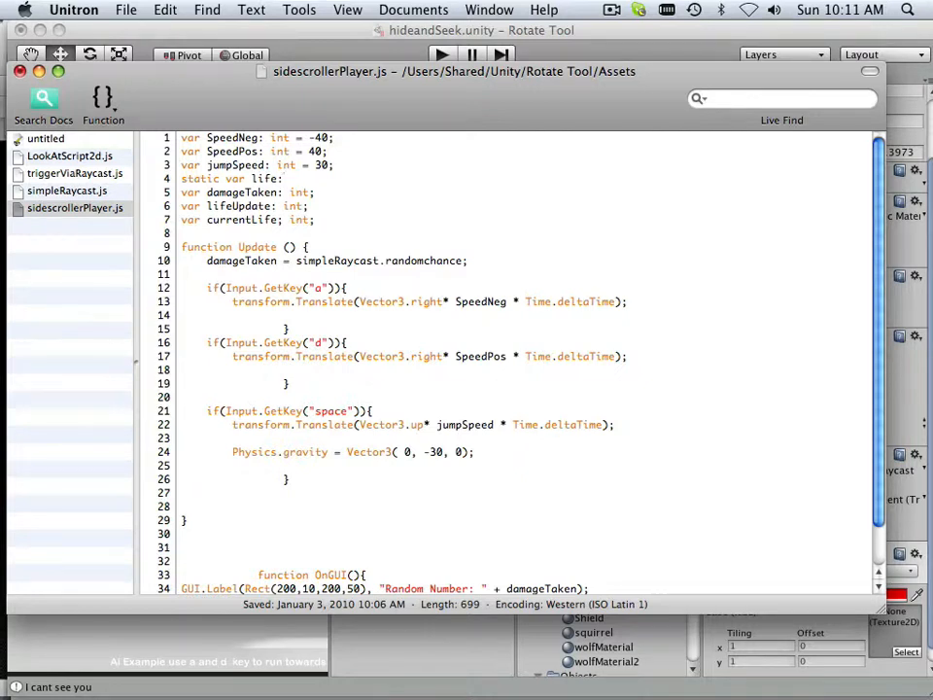
type("int")
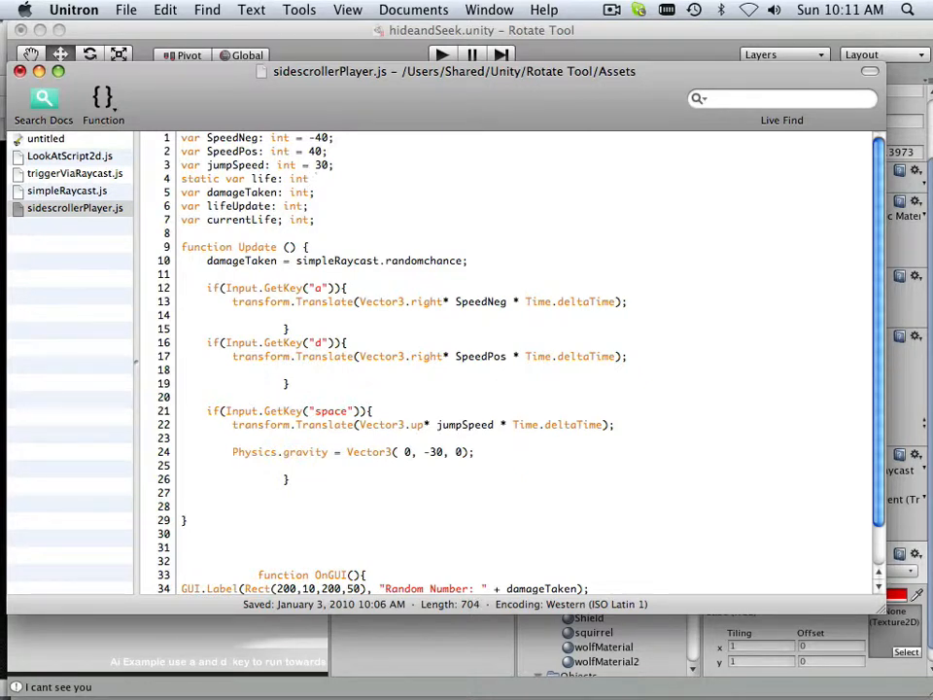
type("=1000")
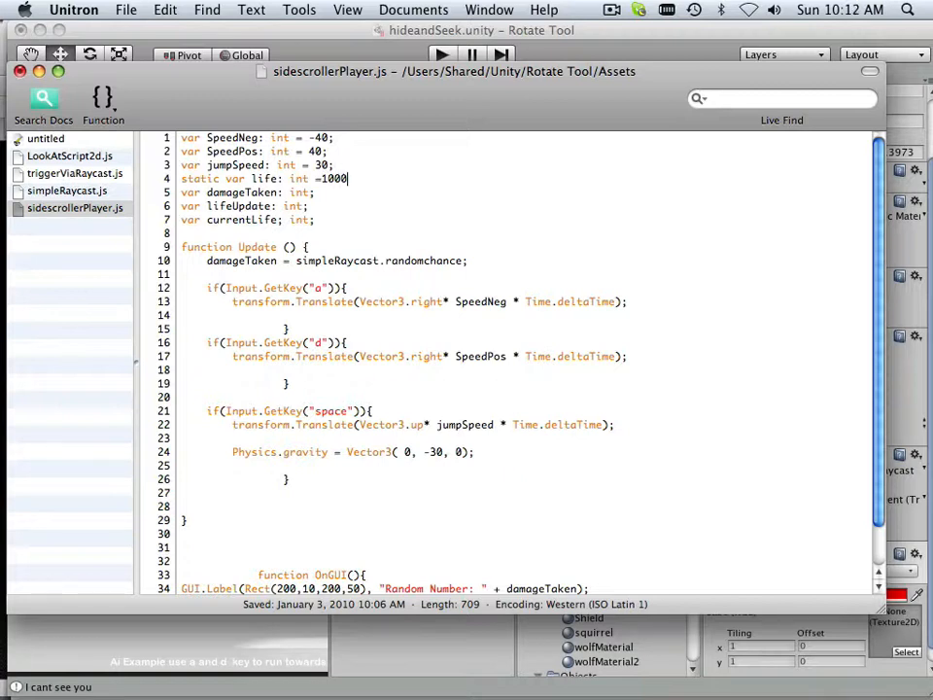
type("-")
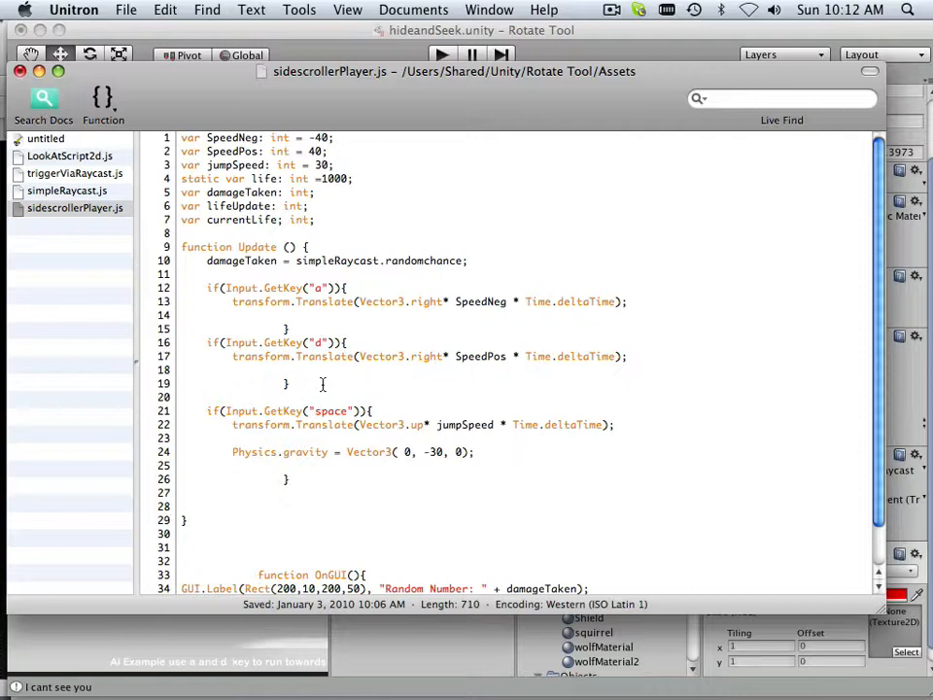
- Write 'lifeUpdate =life -= damageTaken;' on a new line in Update
key("Return")
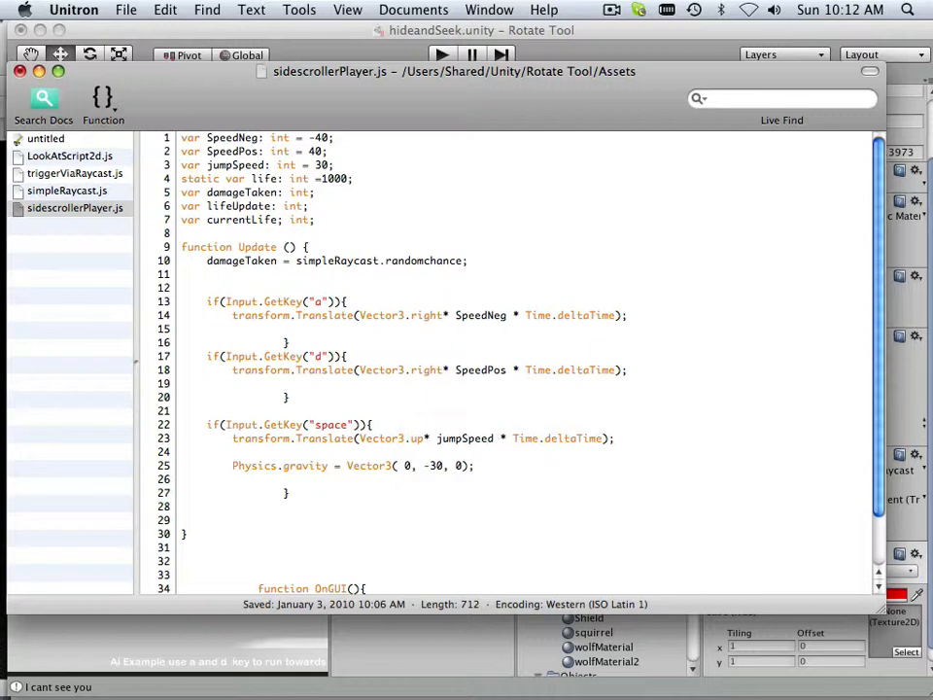
type("lifeUpdate")
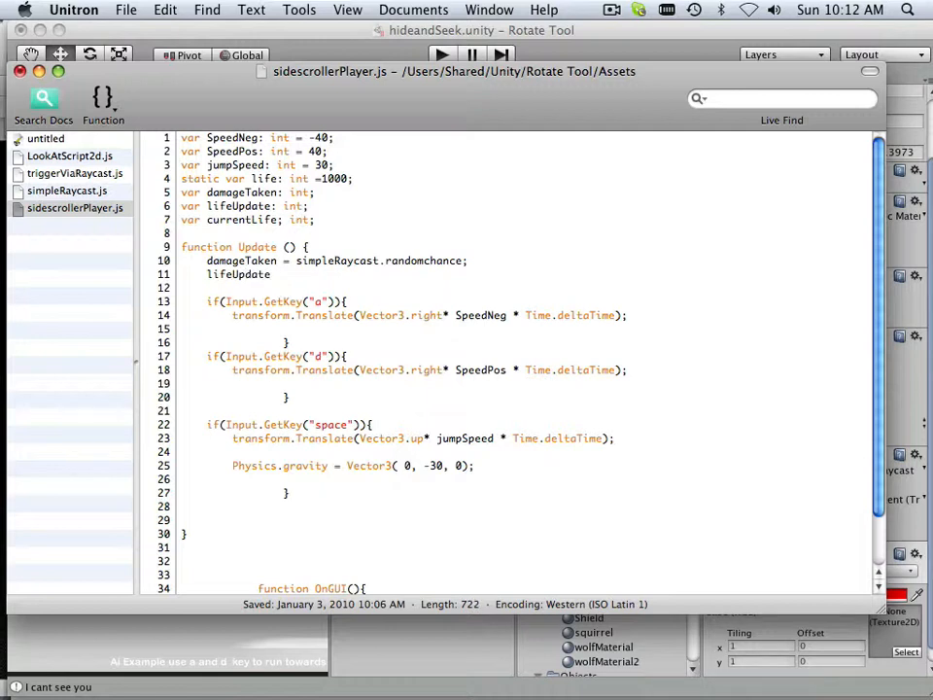
type("=l")
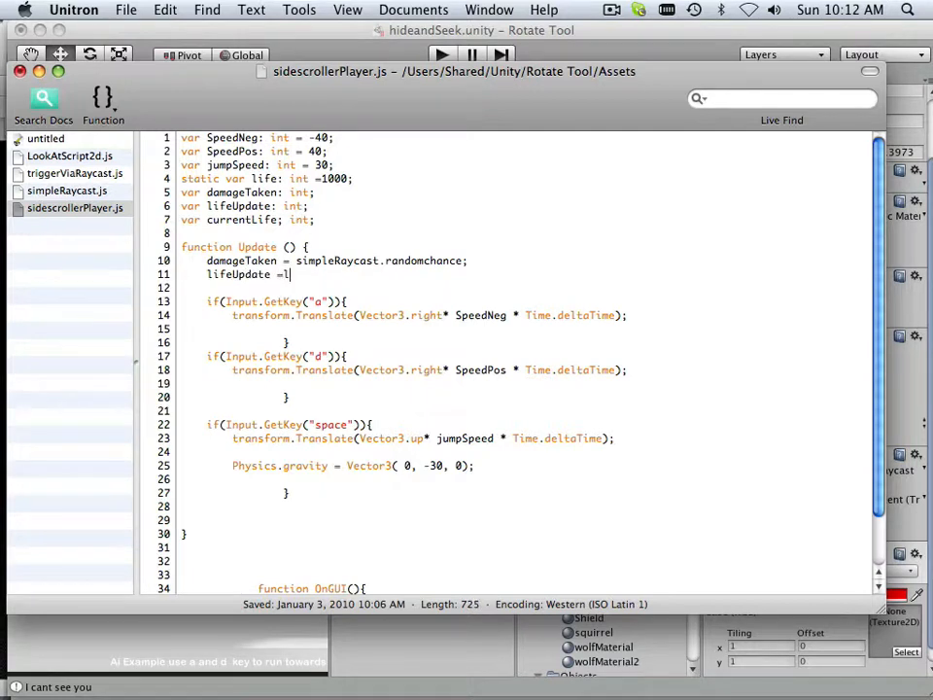
type("ife")
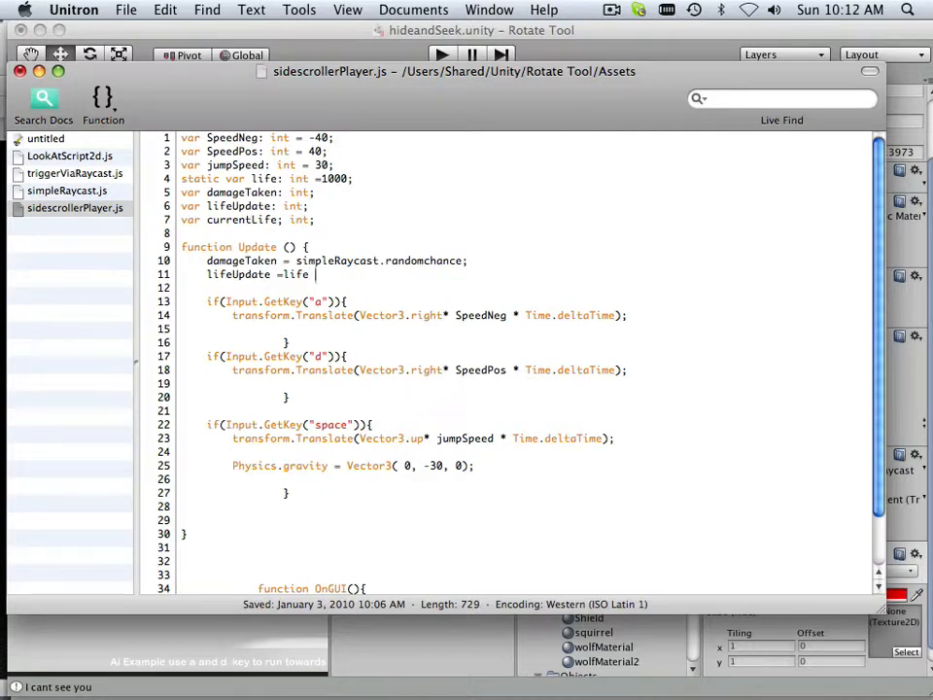
type("-")
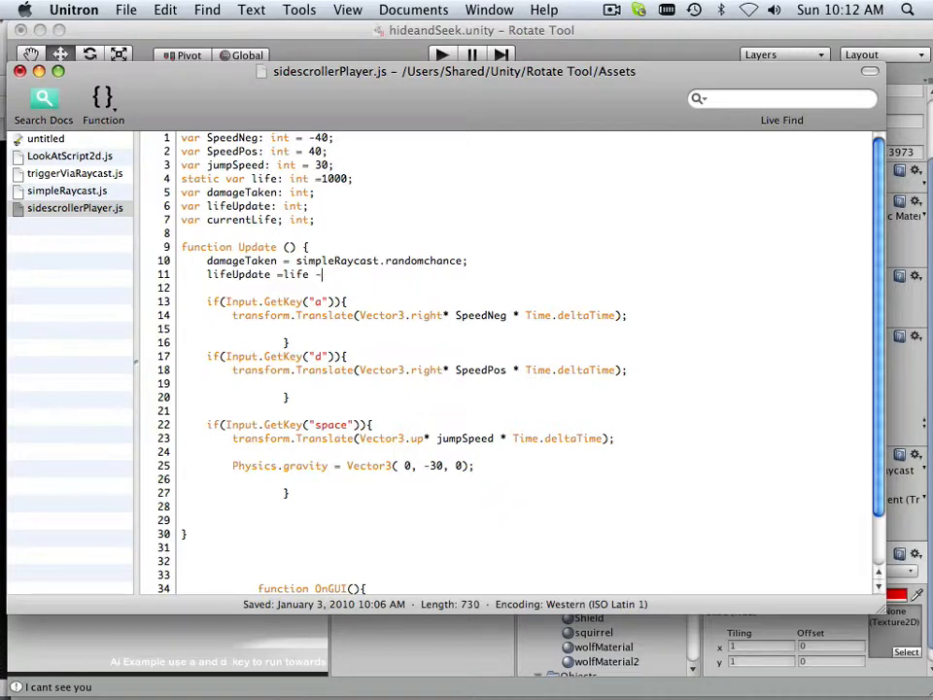
type("=")
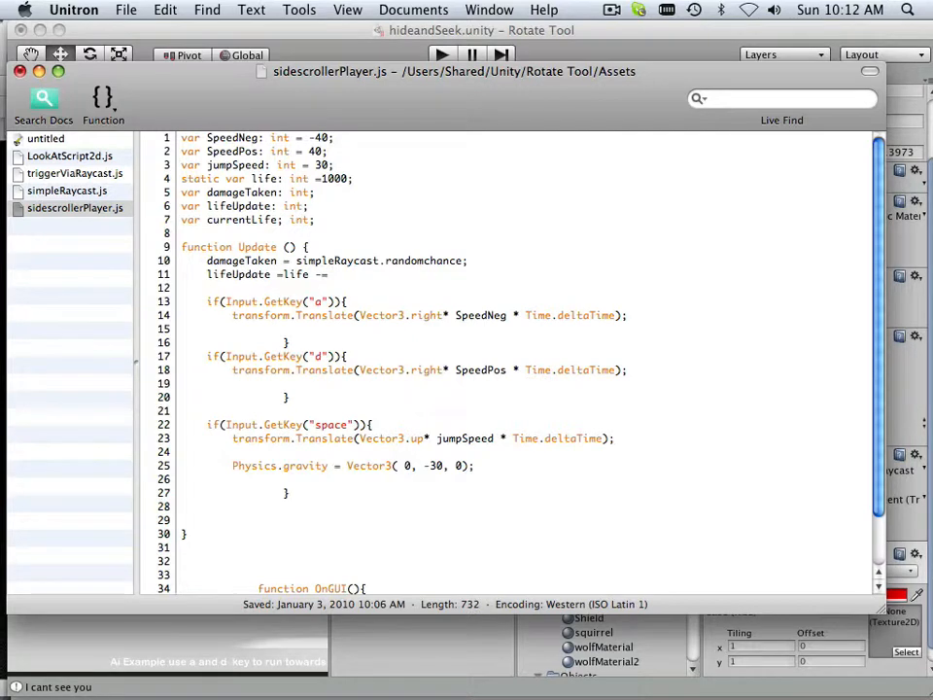
left_click(334, 274)
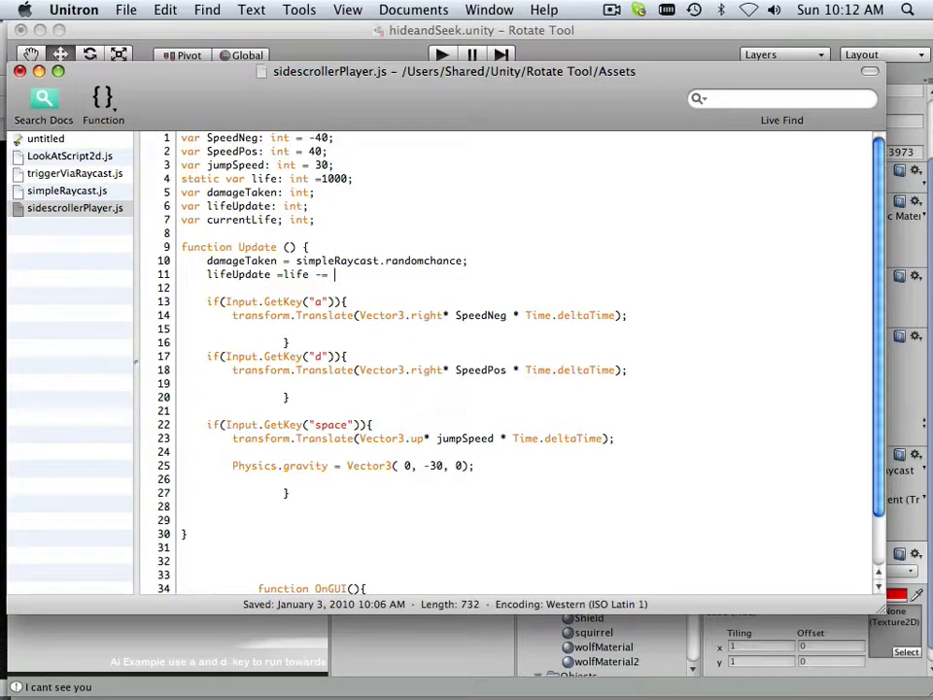
type("d")
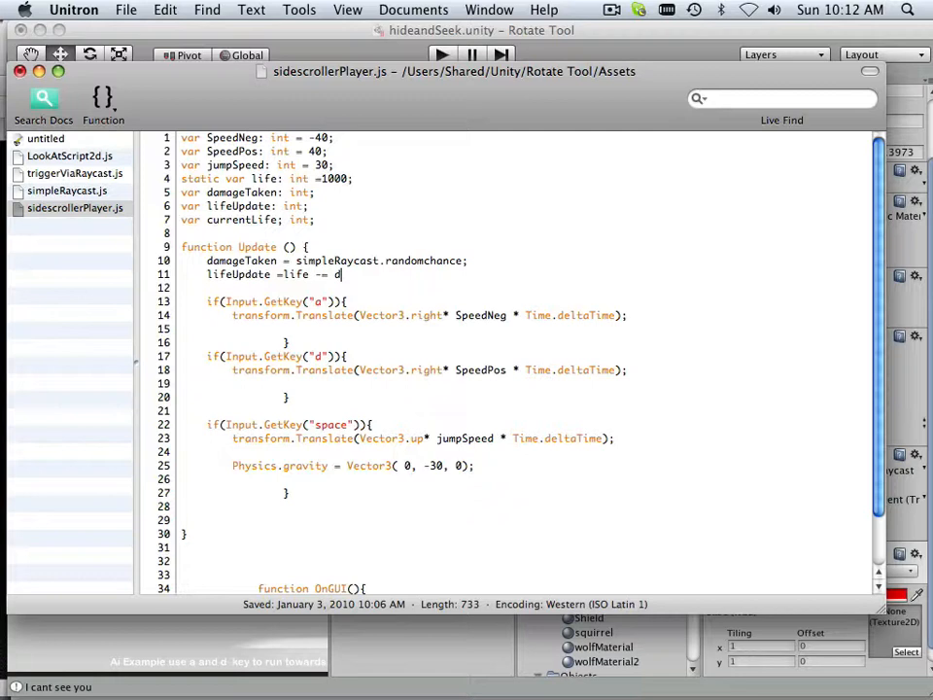
type("a")
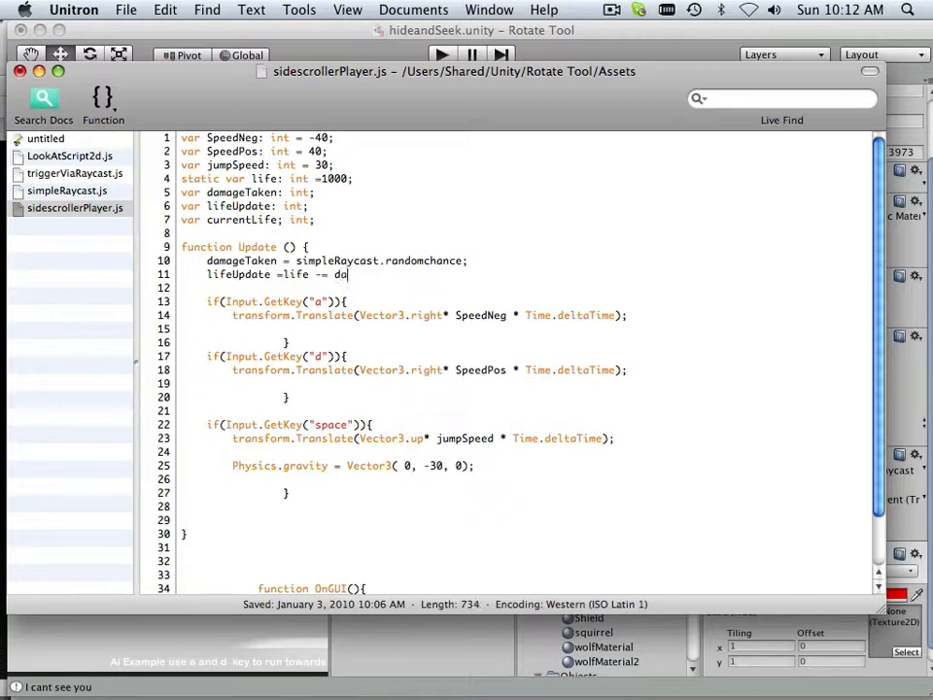
type("mageTaken")
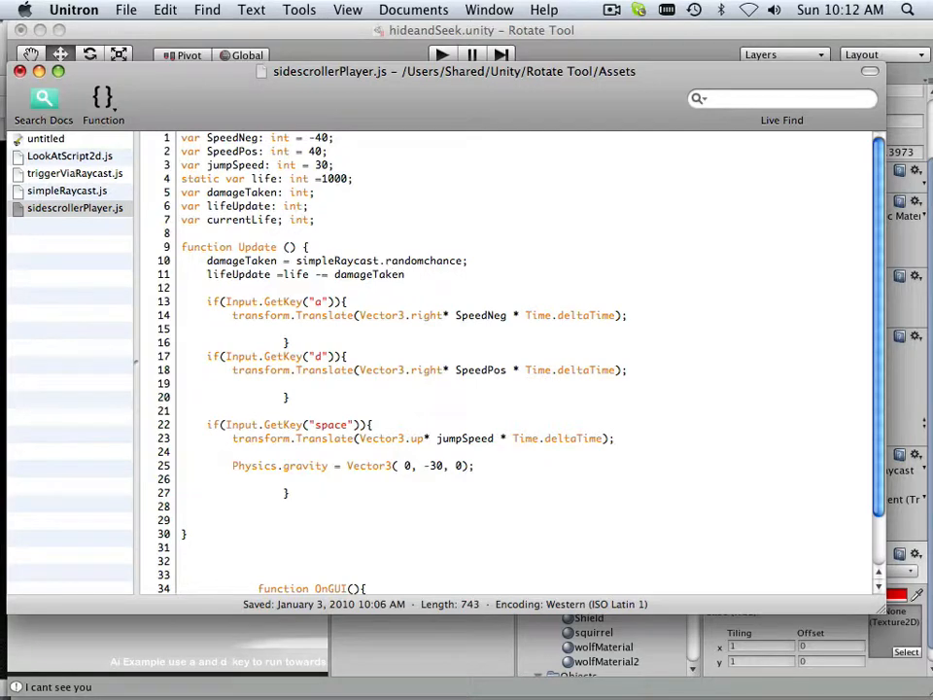
type(";")
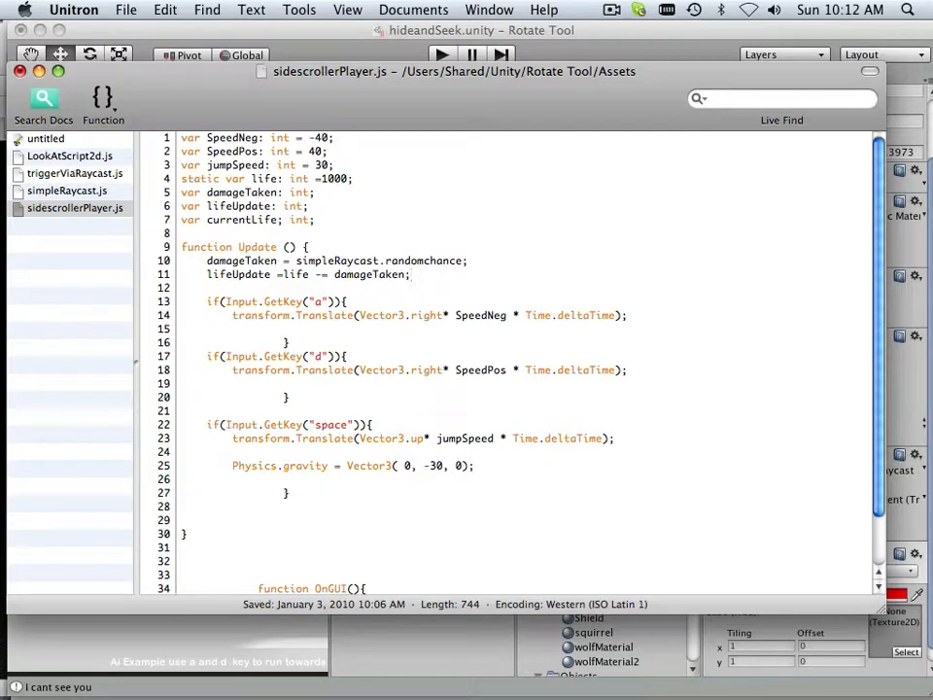
scroll("down", 3)
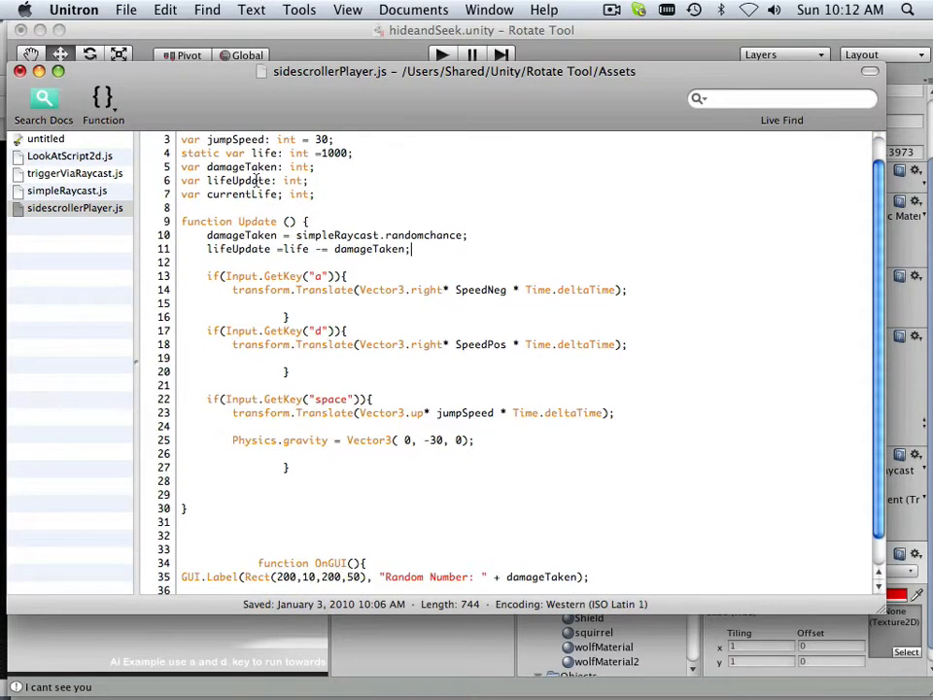
- Change the first OnGUI label to "Life: " + life, then return to Unity
scroll("down", 3)
type("2")
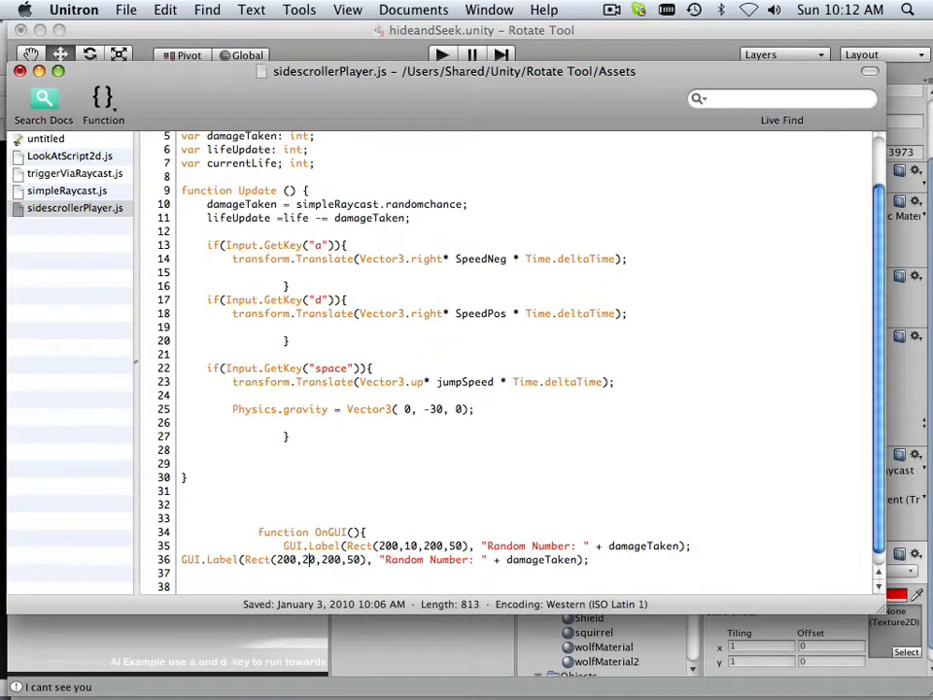
scroll("down", 3)
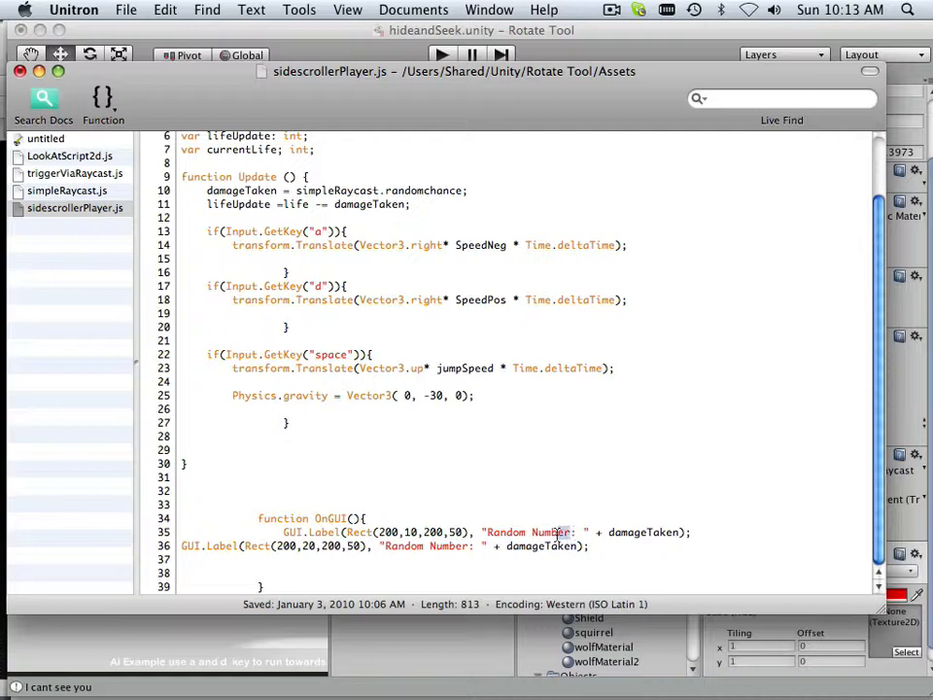
double_click(528, 533)
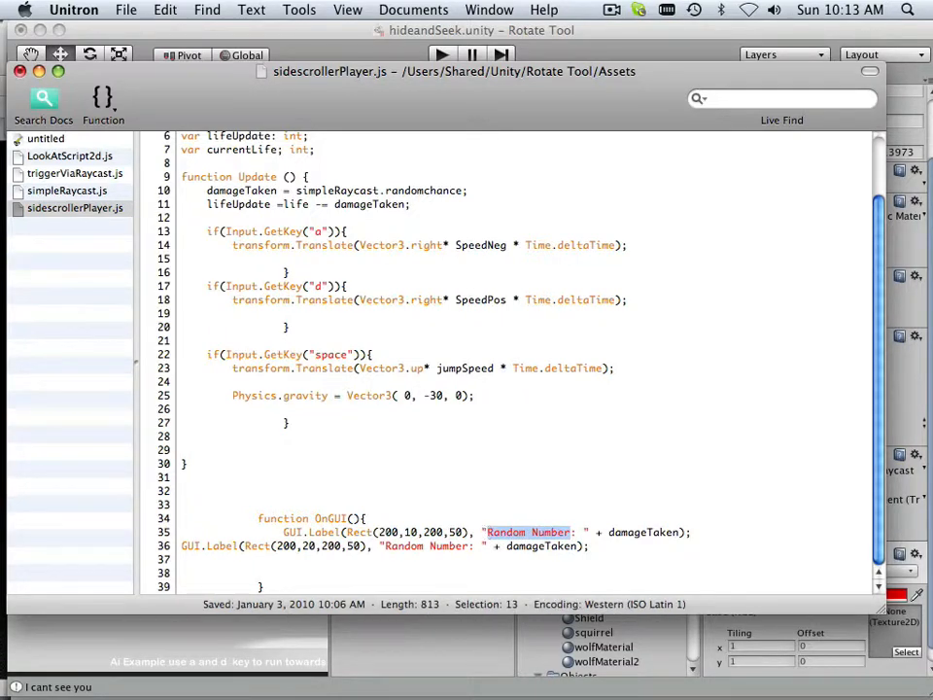
type("Life")
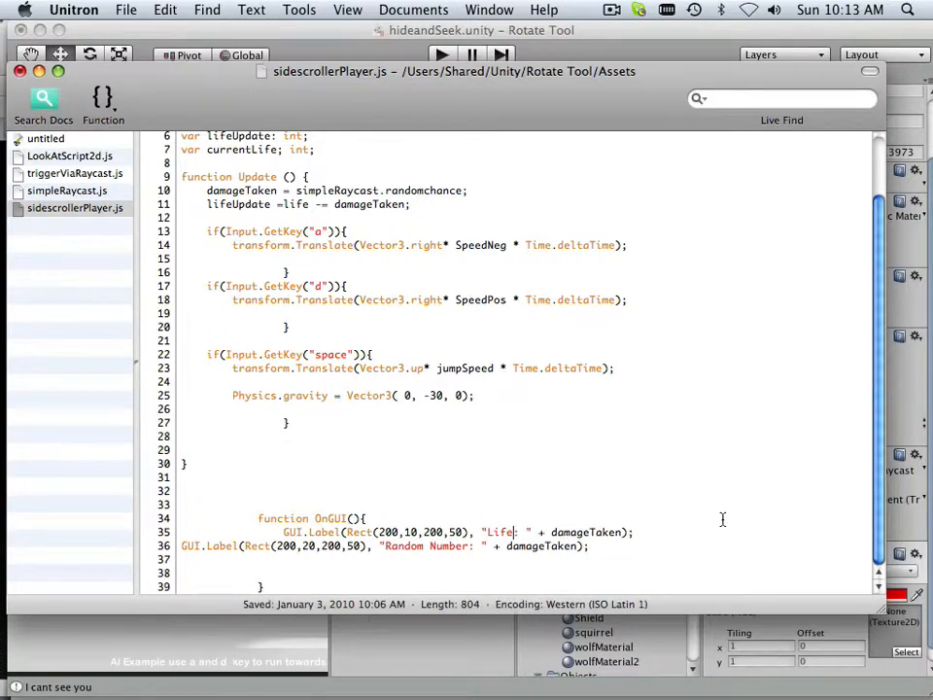
double_click(587, 533)
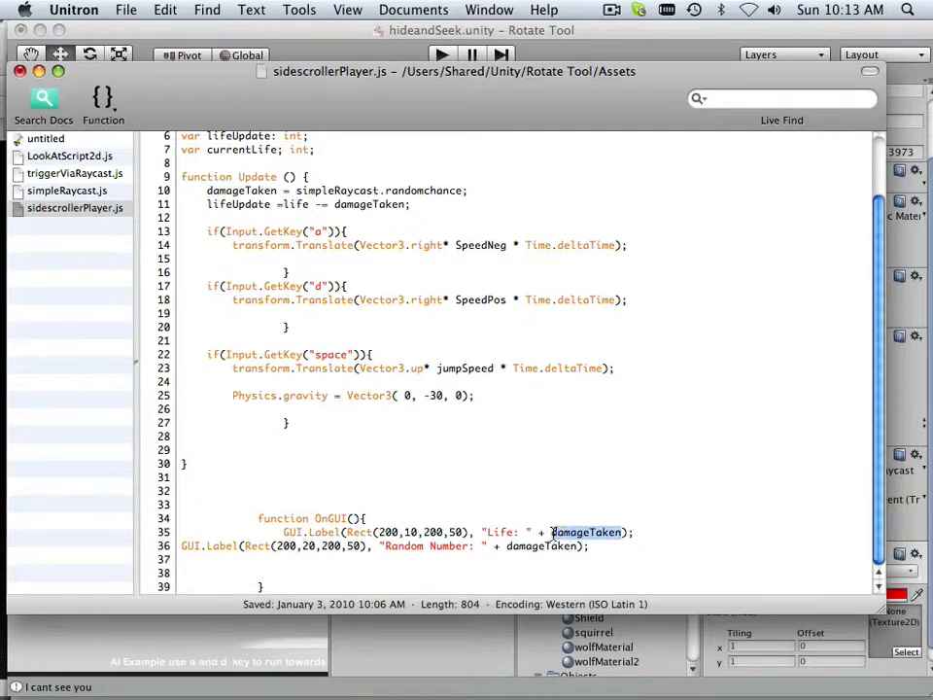
type("life")
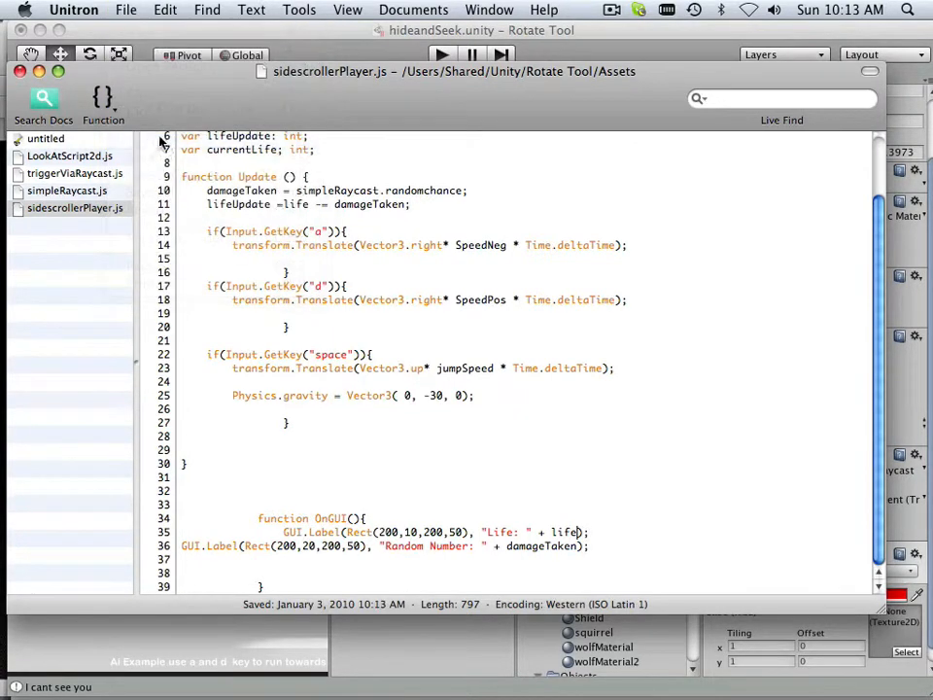
left_click(443, 54)
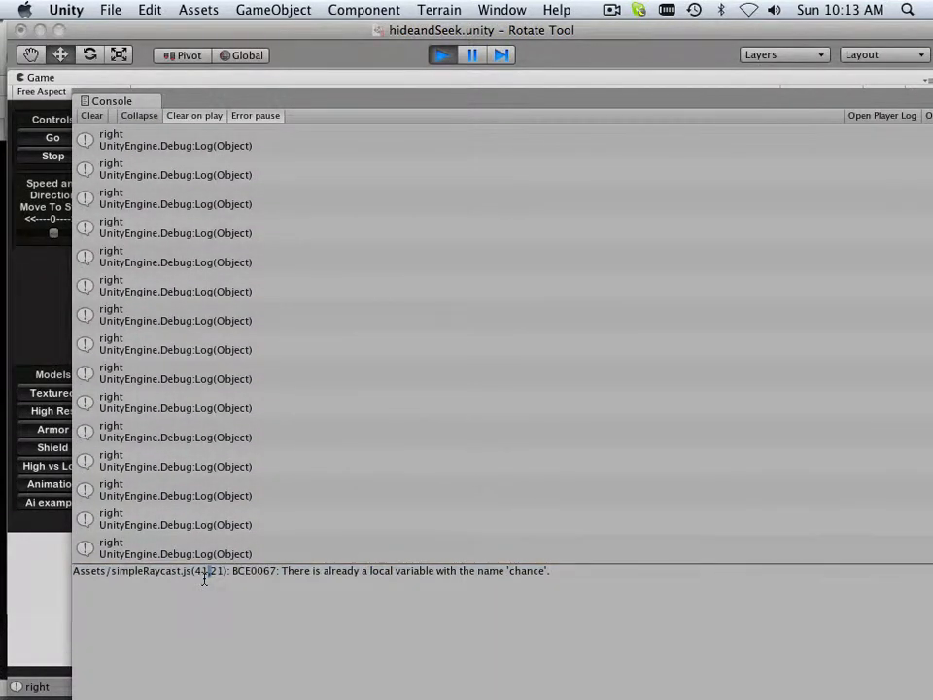
- Pick the simpleRaycast.js 'chance' error in the Console and do a quick Play/Stop test run
double_click(146, 572)
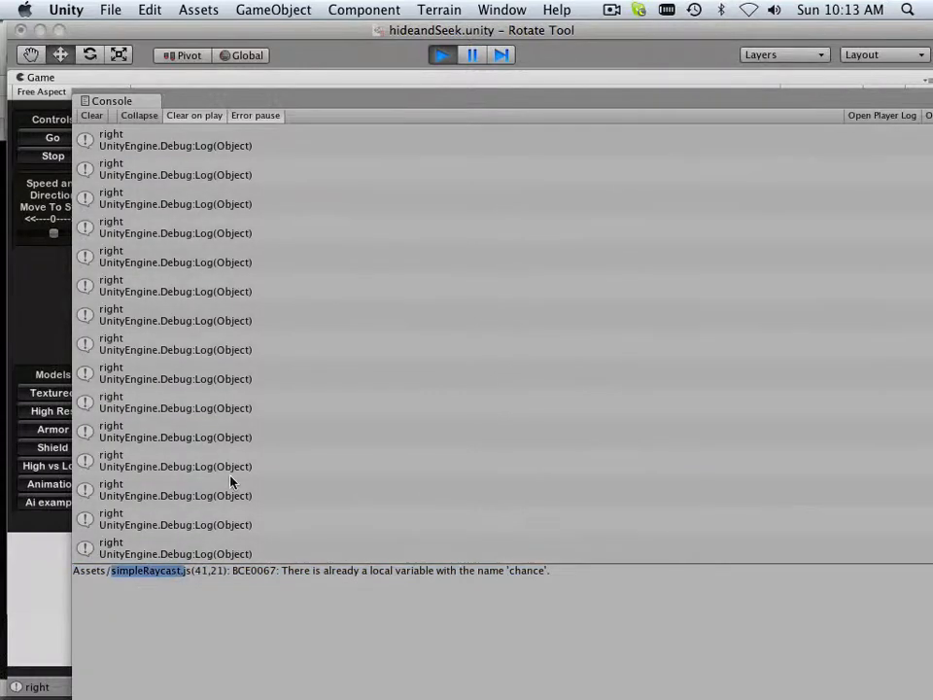
left_click(441, 55)
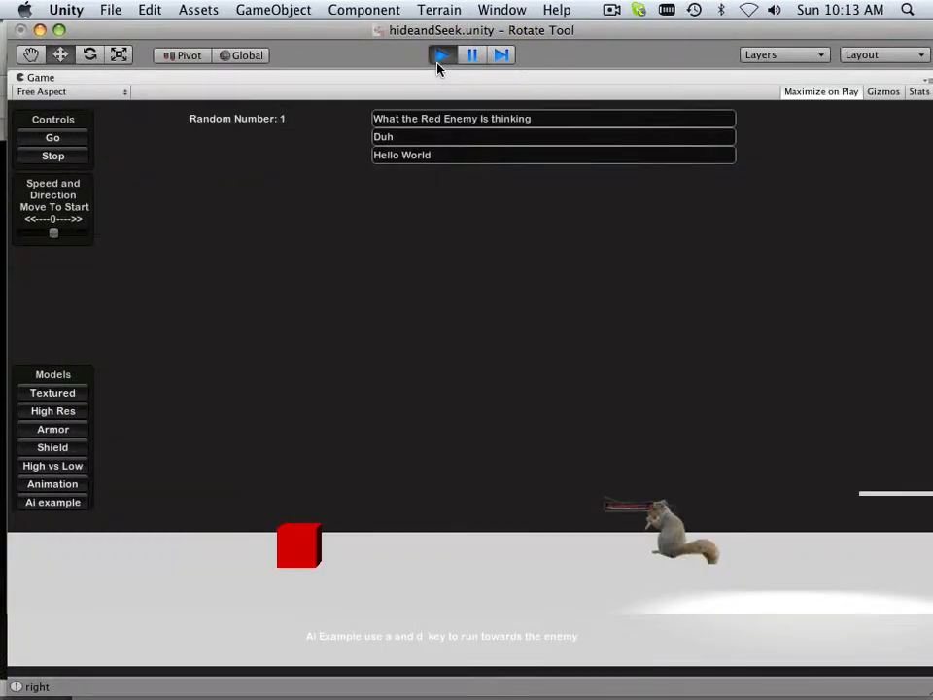
left_click(443, 55)
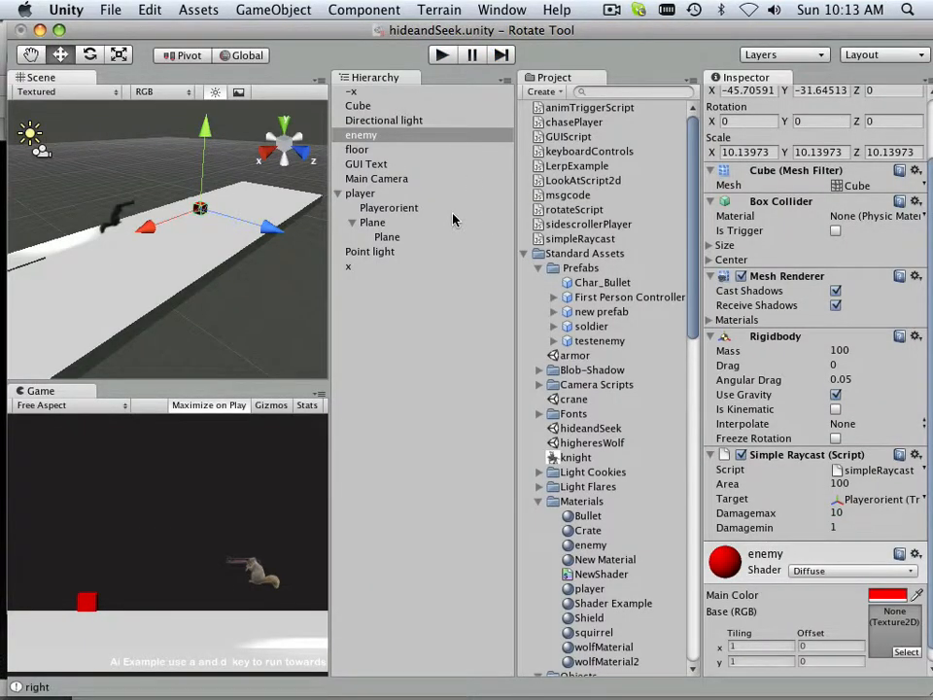
mouse_move(486, 243)
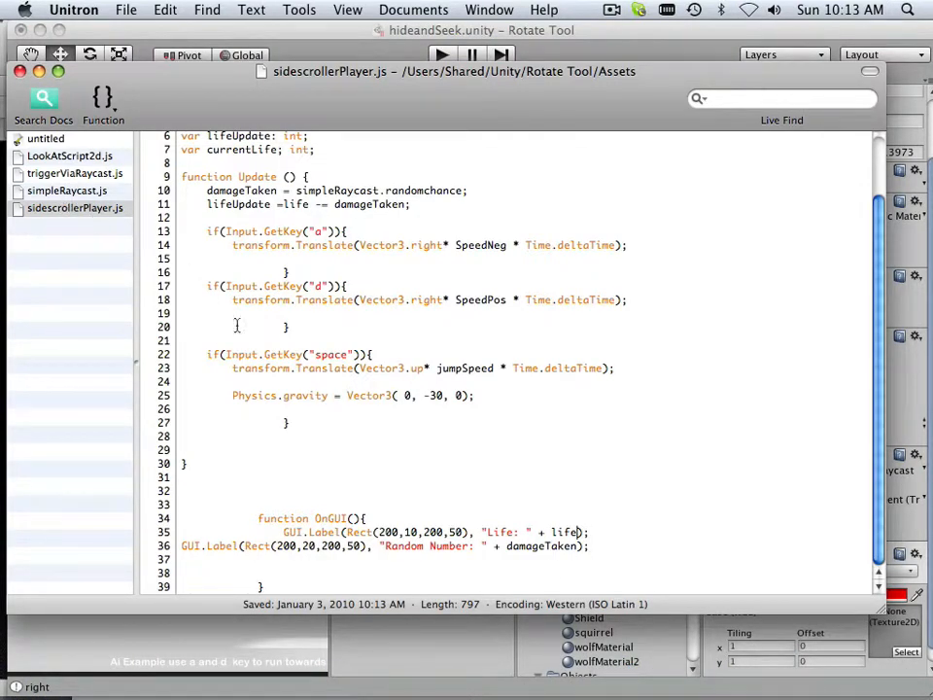
- Scroll through simpleRaycast.js reviewing the left, right and up raycast branches
scroll("up", 3)
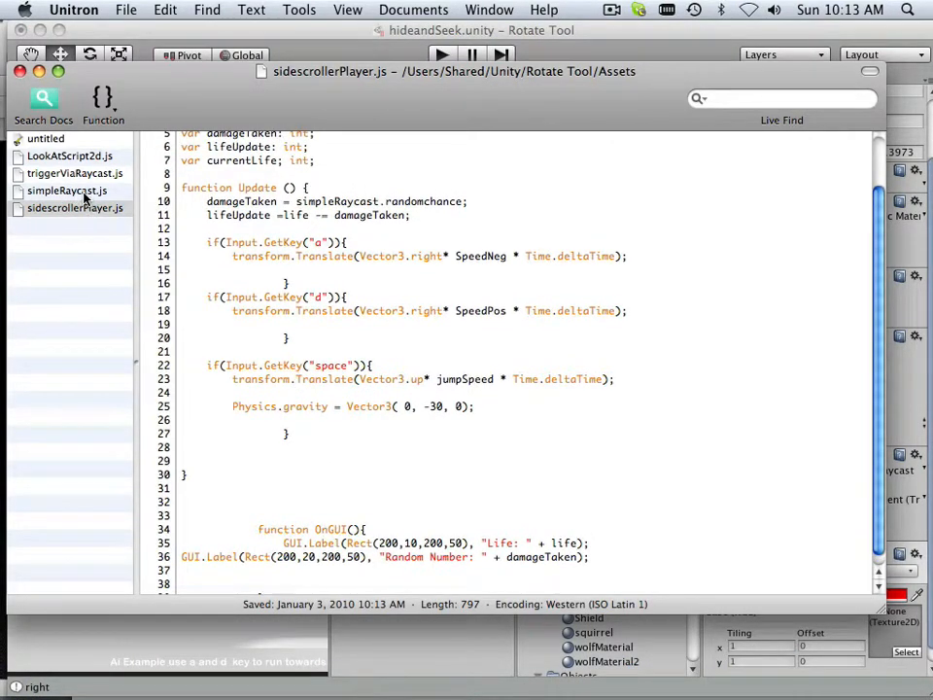
left_click(66, 190)
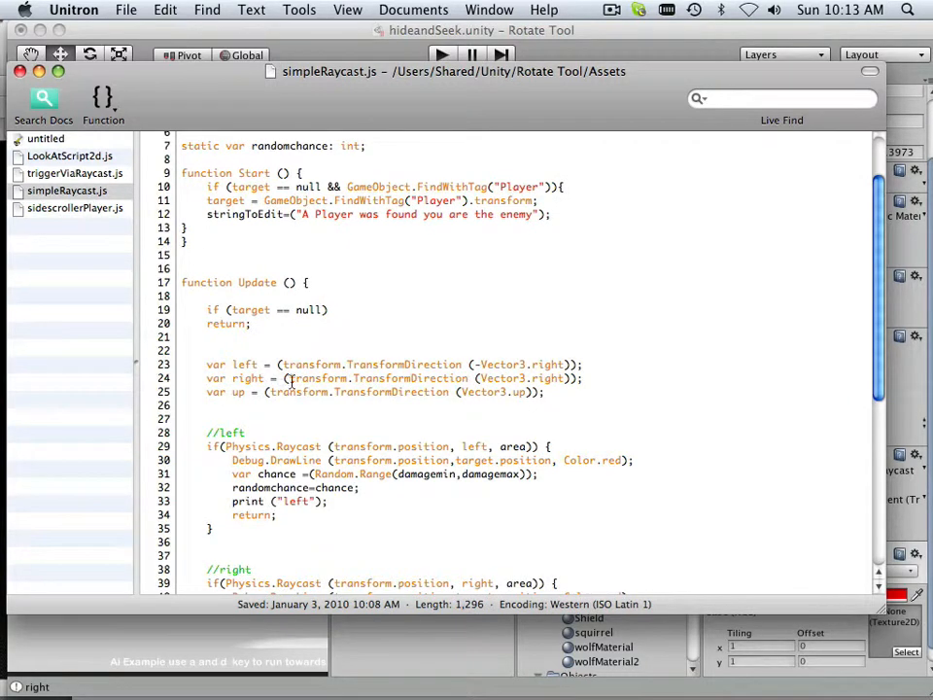
scroll("down", 3)
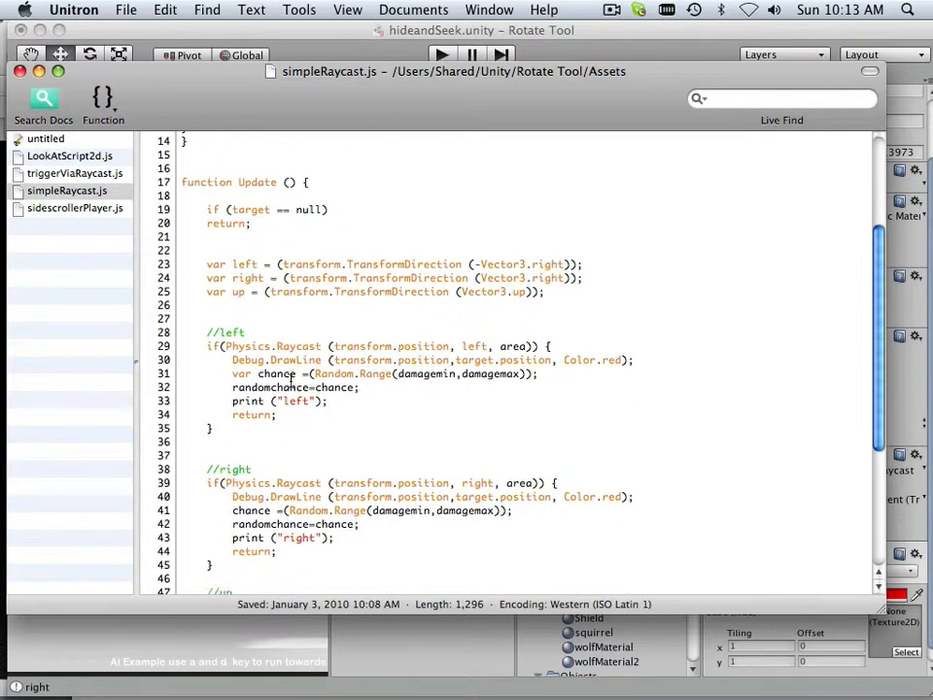
scroll("down", 3)
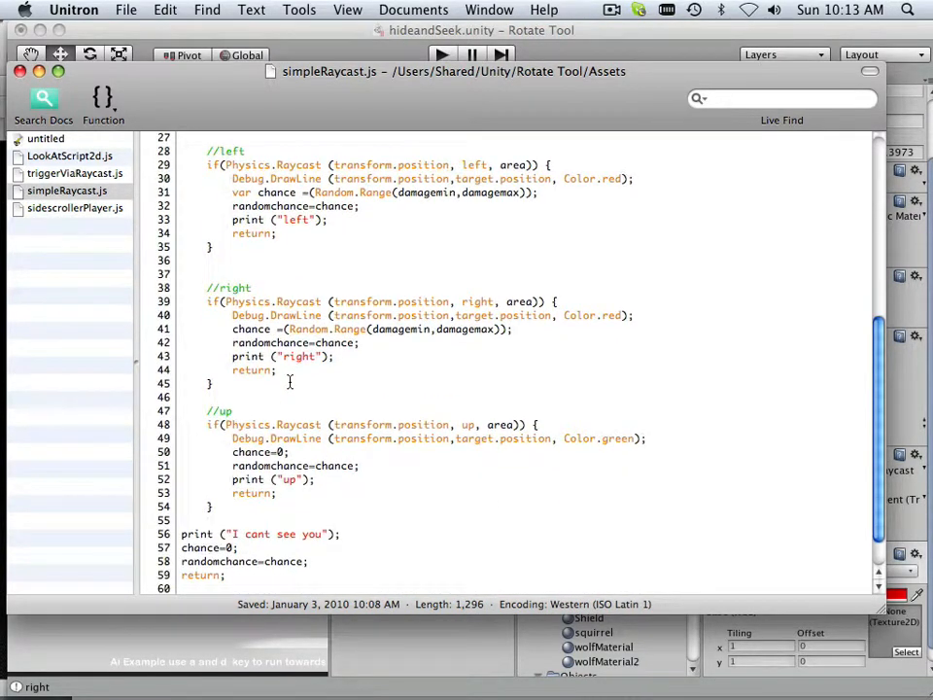
scroll("down", 3)
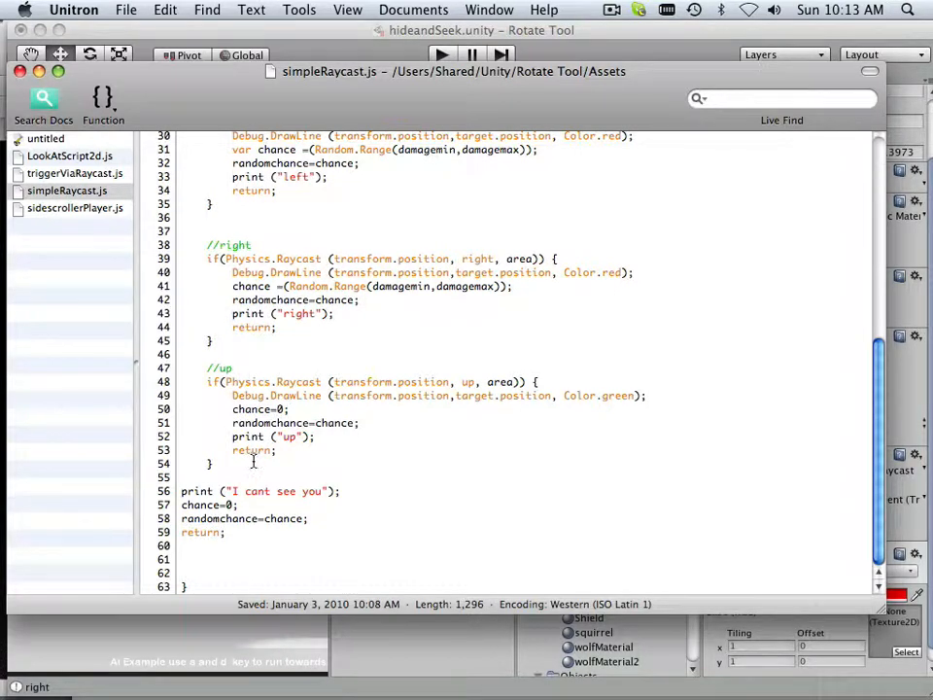
scroll("up", 3)
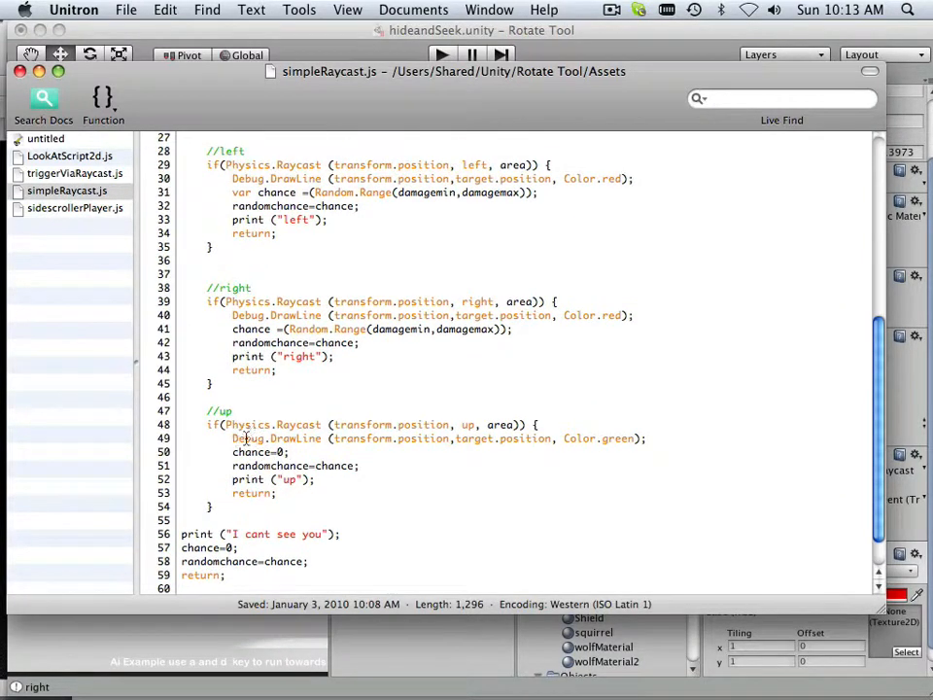
scroll("up", 3)
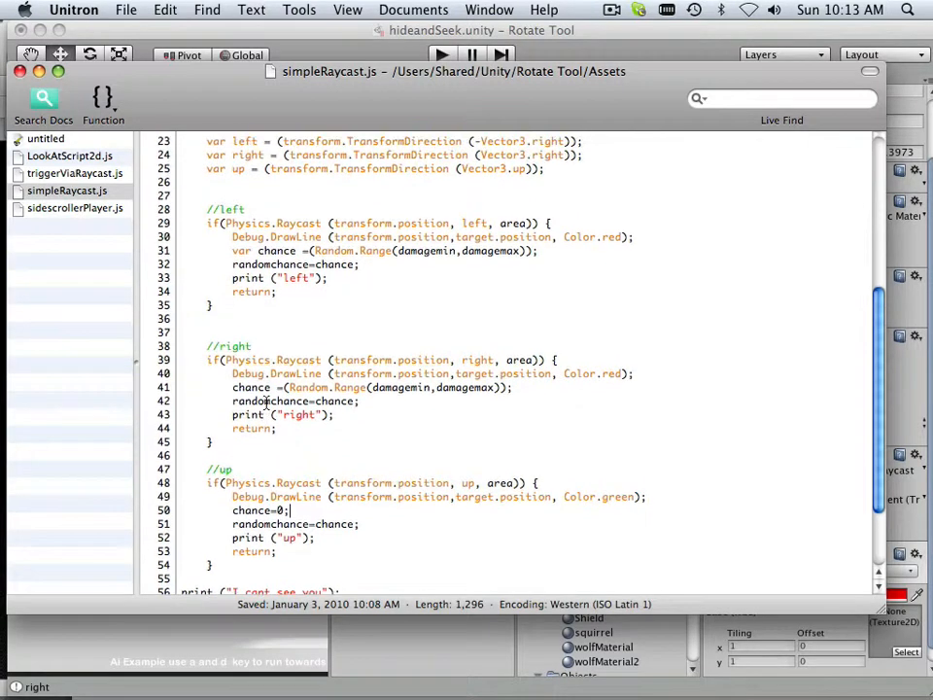
scroll("up", 3)
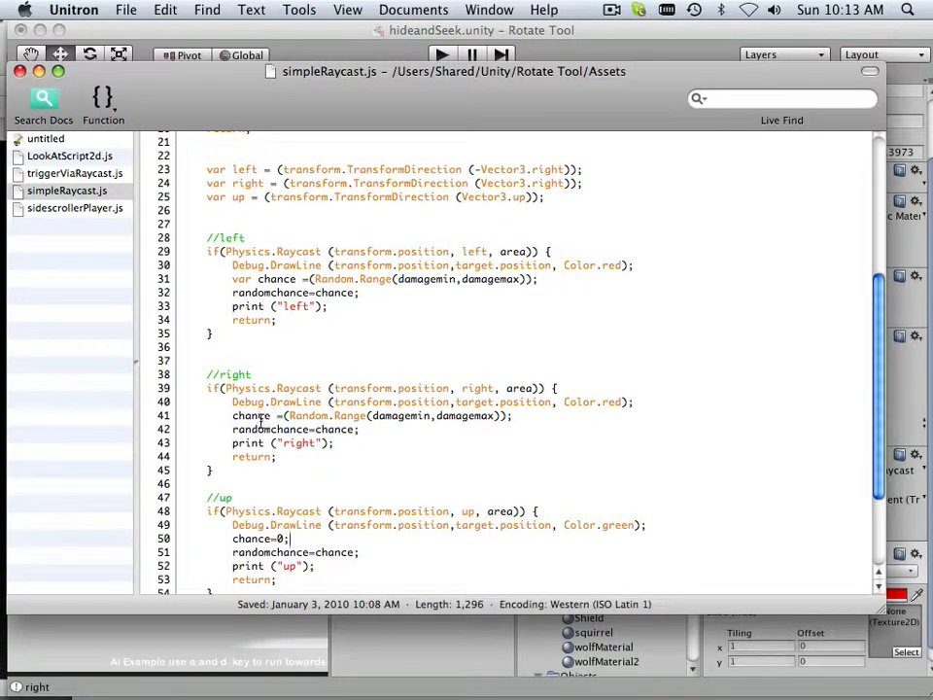
scroll("up", 3)
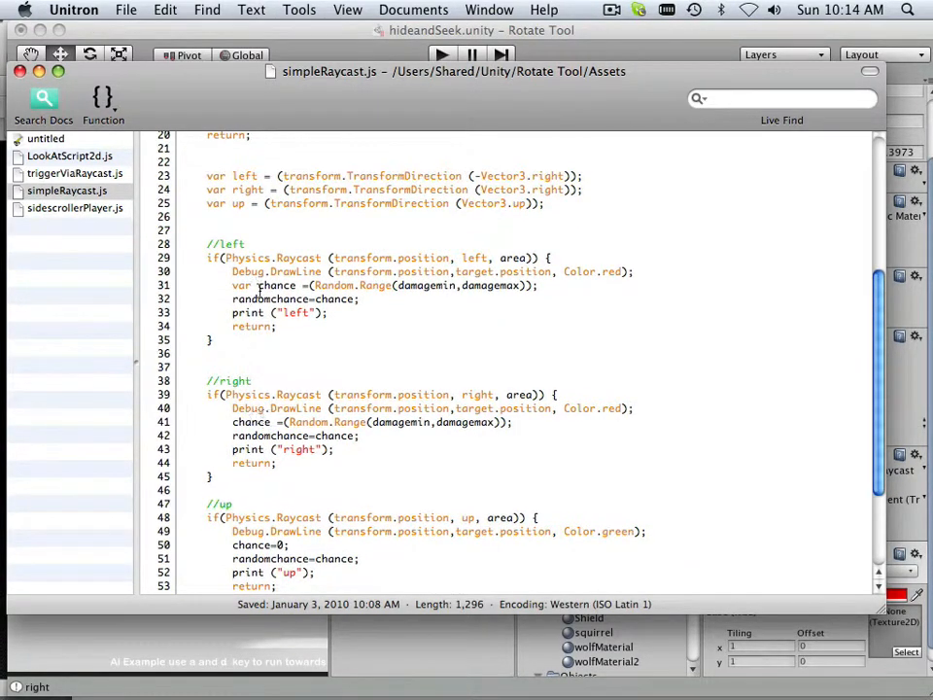
scroll("down", 3)
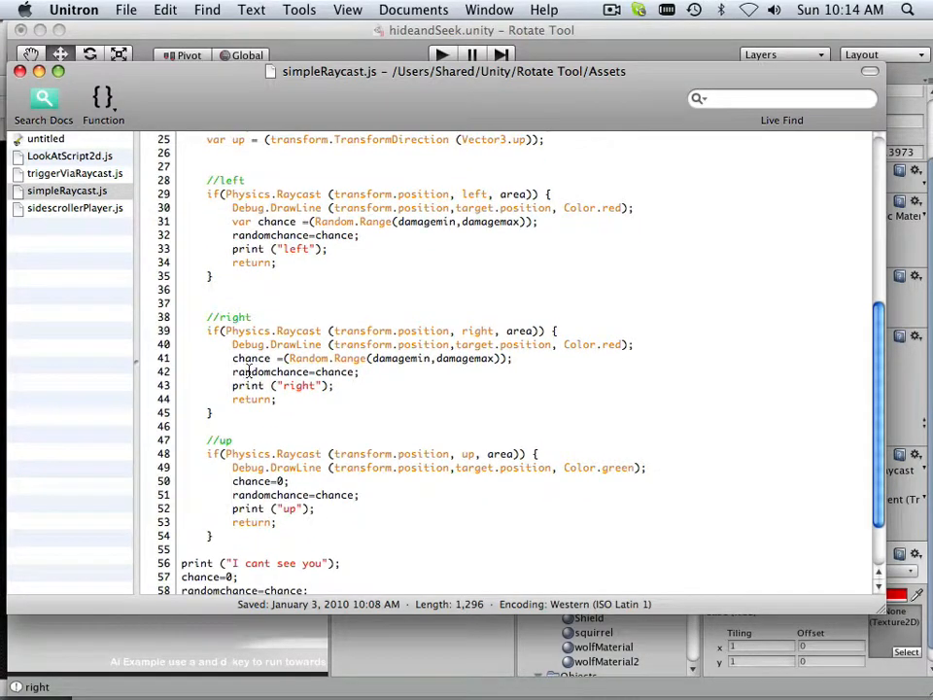
scroll("down", 3)
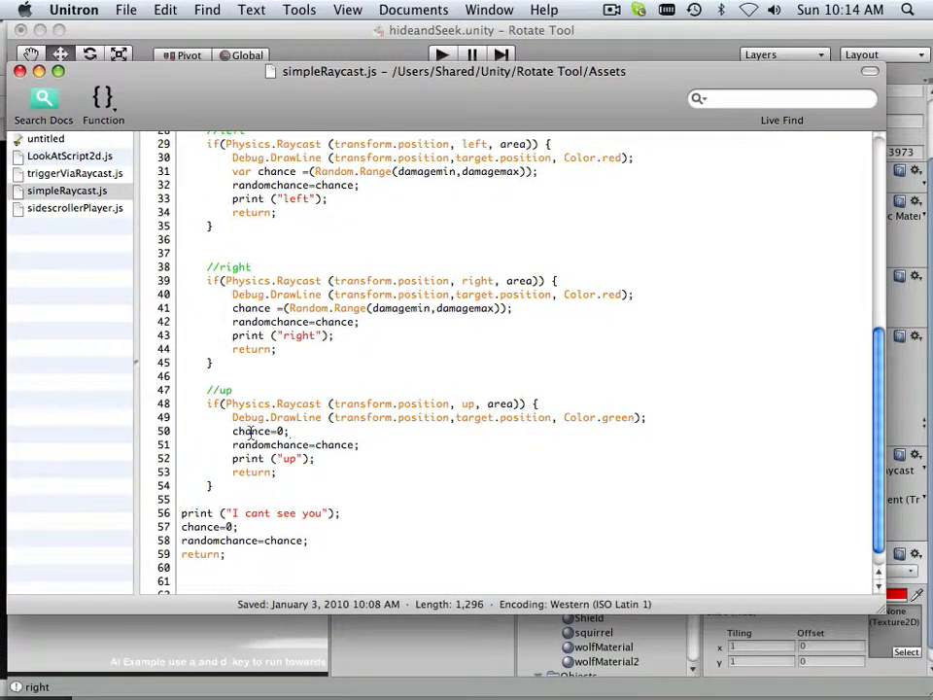
scroll("up", 3)
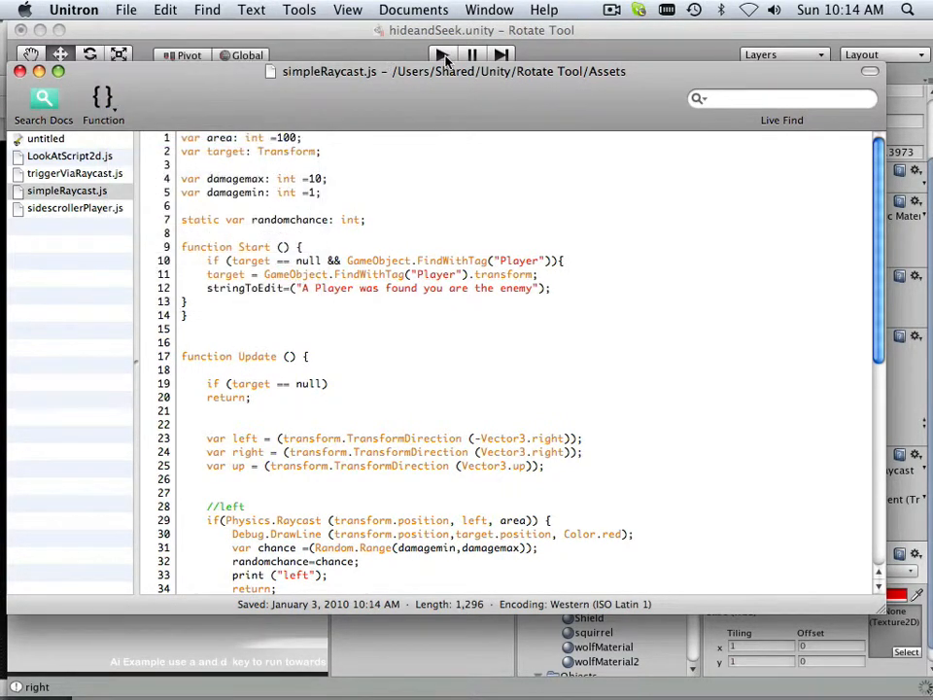
left_click(443, 54)
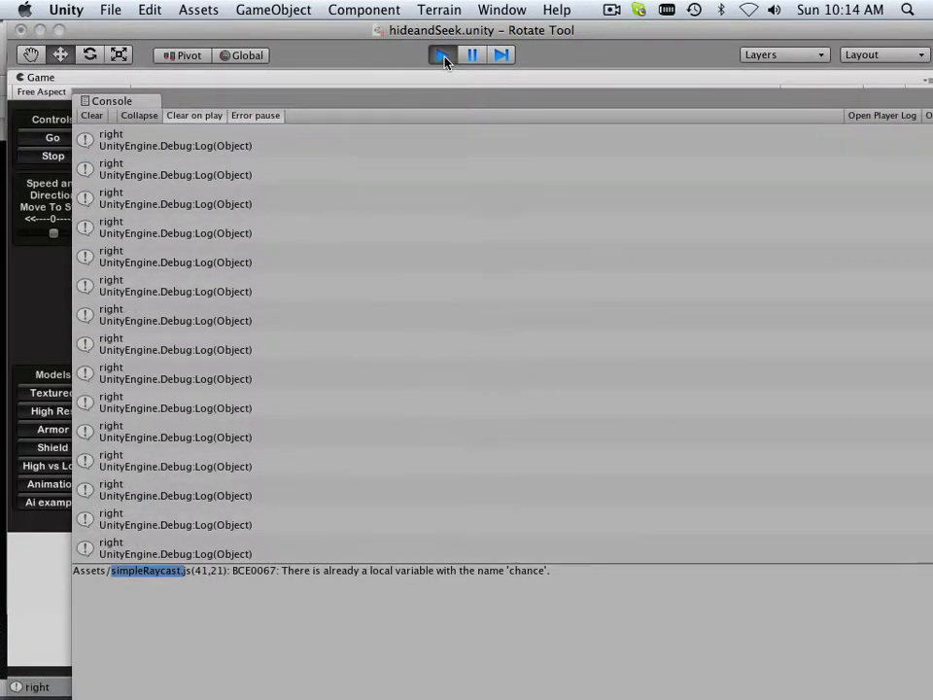
left_click(443, 55)
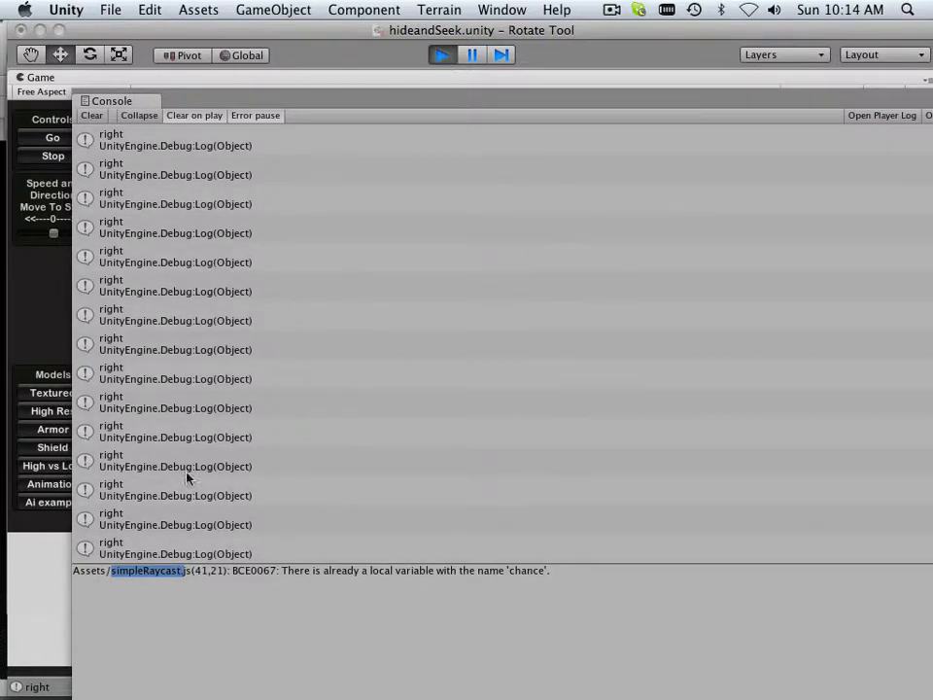
mouse_move(175, 583)
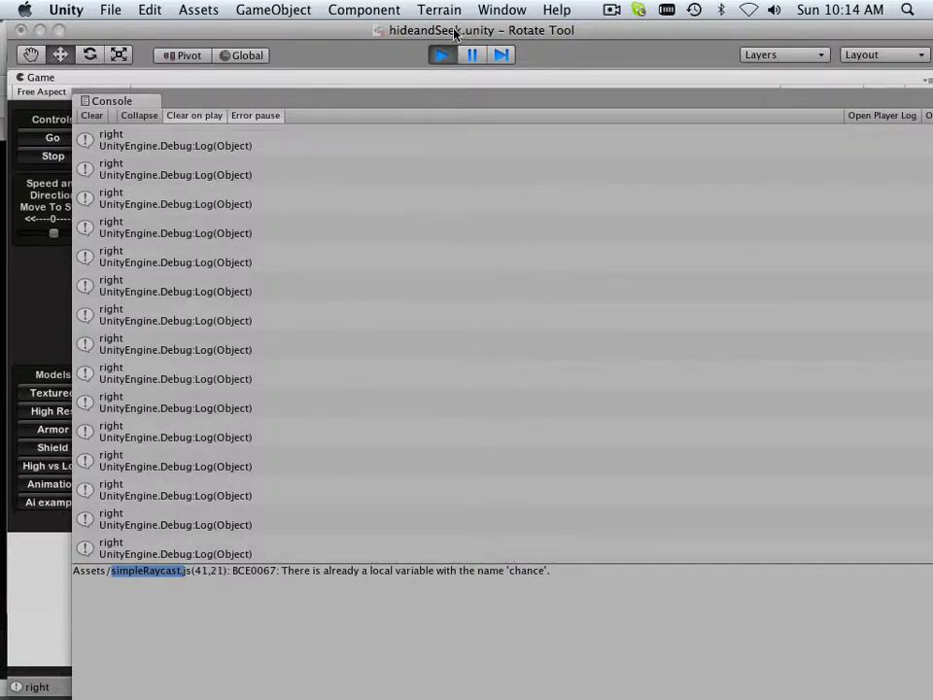
left_click(441, 55)
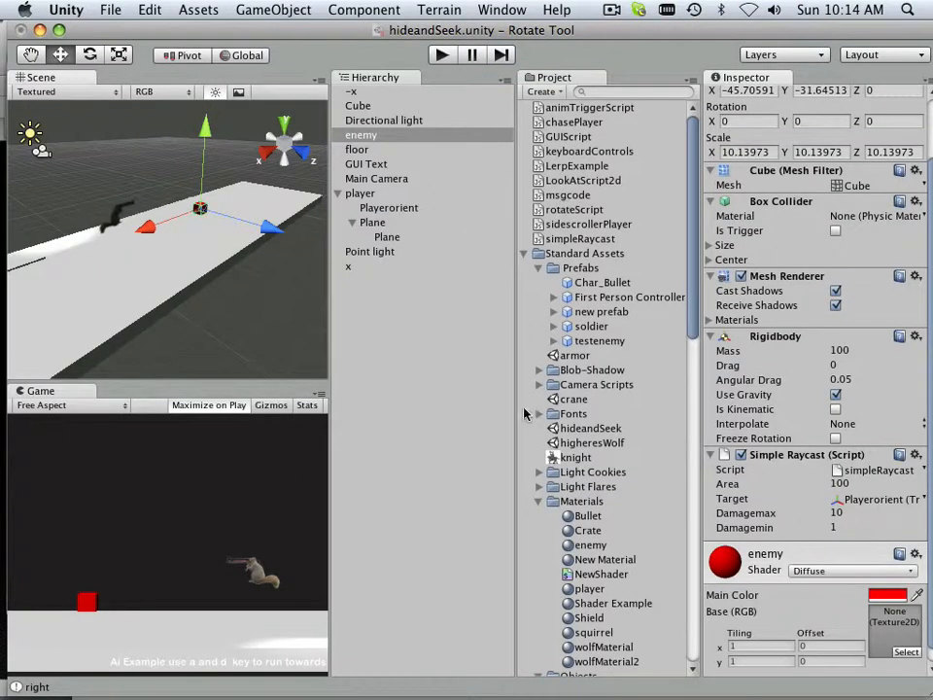
scroll("down", 3)
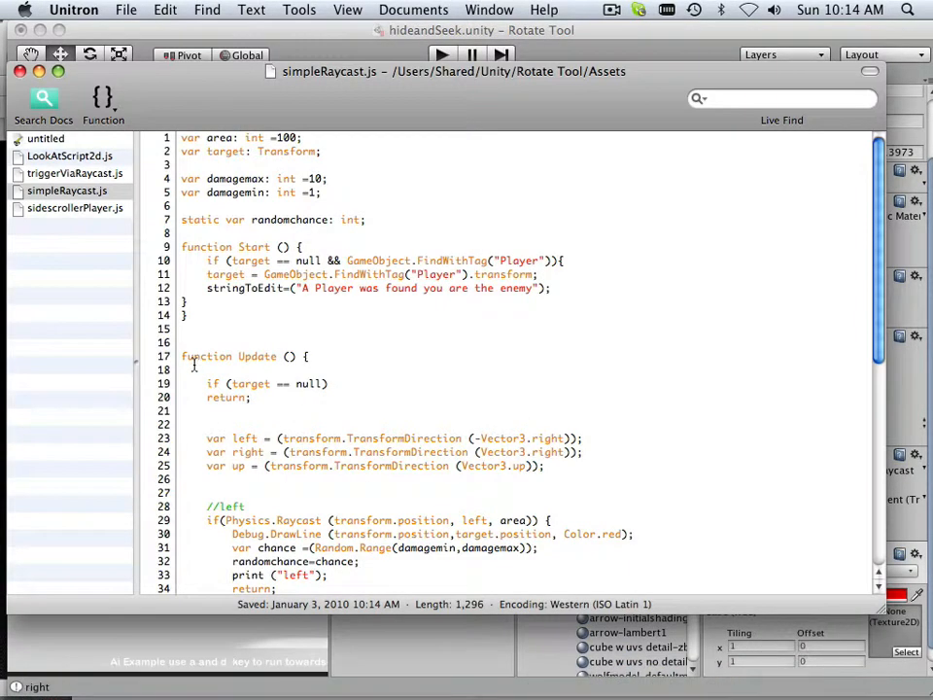
- Comment out chance=0; and randomchance=chance; in the up branch, then return to Unity
scroll("down", 3)
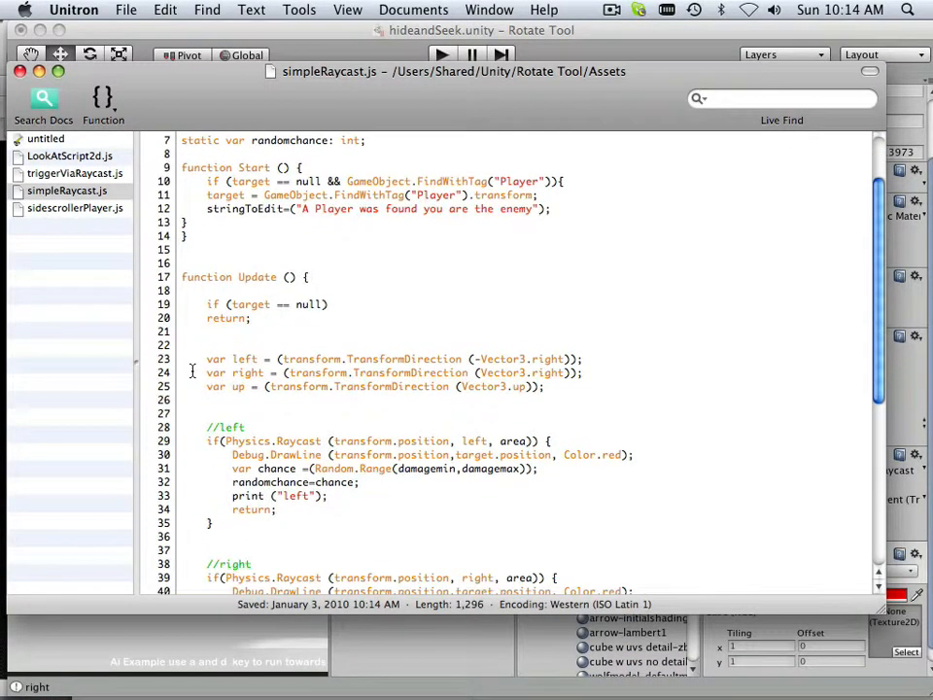
scroll("down", 3)
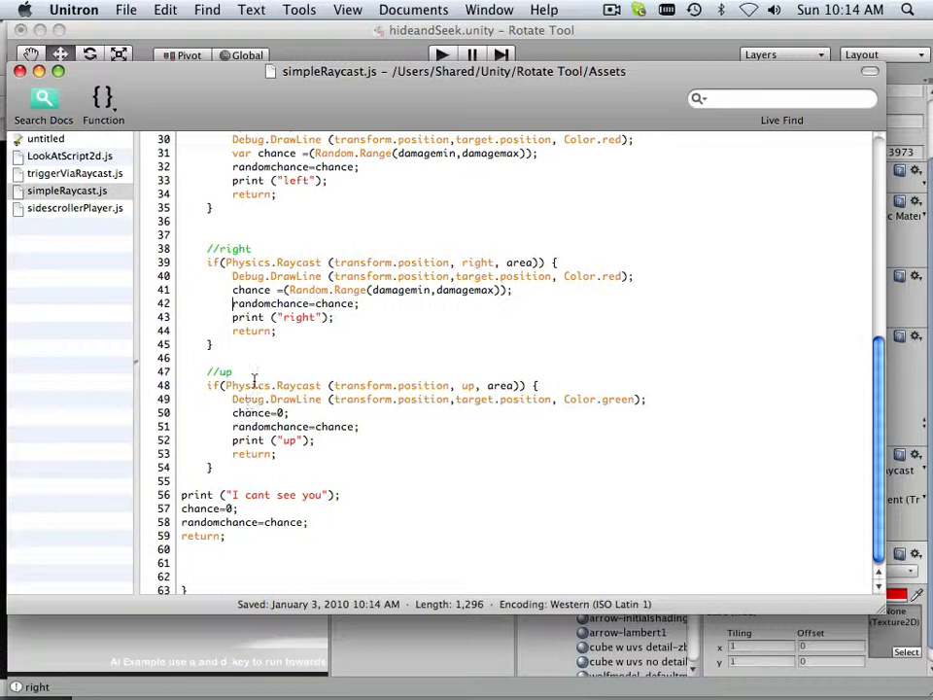
scroll("up", 3)
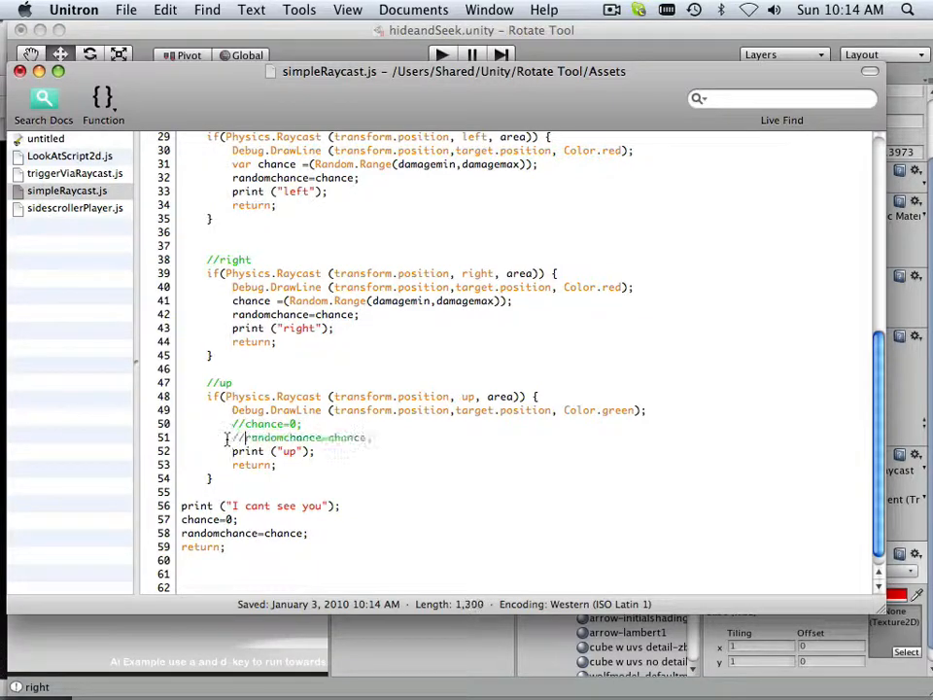
left_click(125, 9)
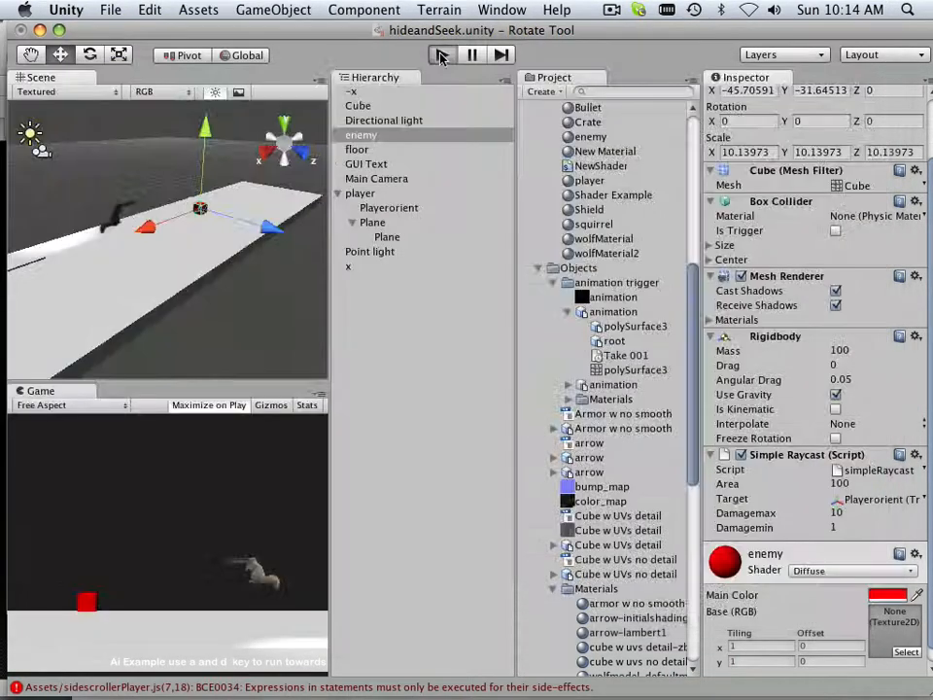
- Run the game again so the Console logs 'I cant see you' and the sidescrollerPlayer.js error
left_click(441, 55)
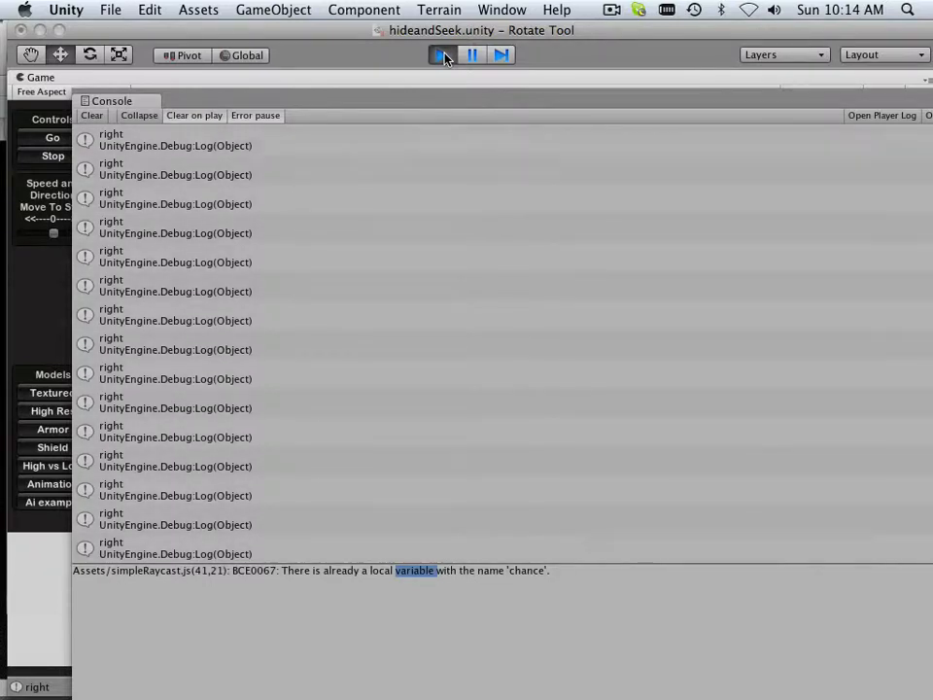
left_click(441, 54)
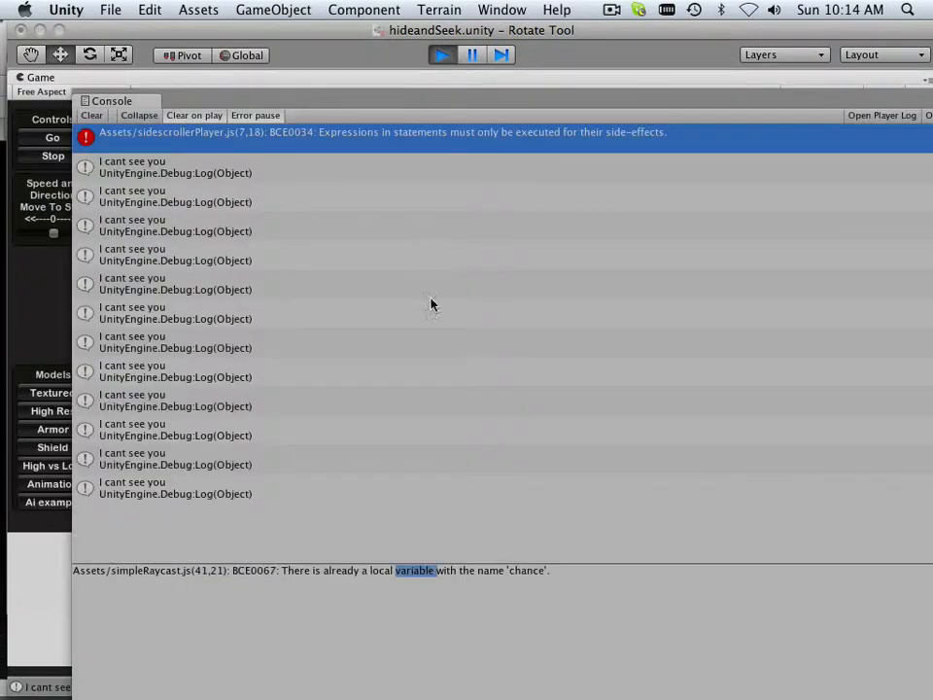